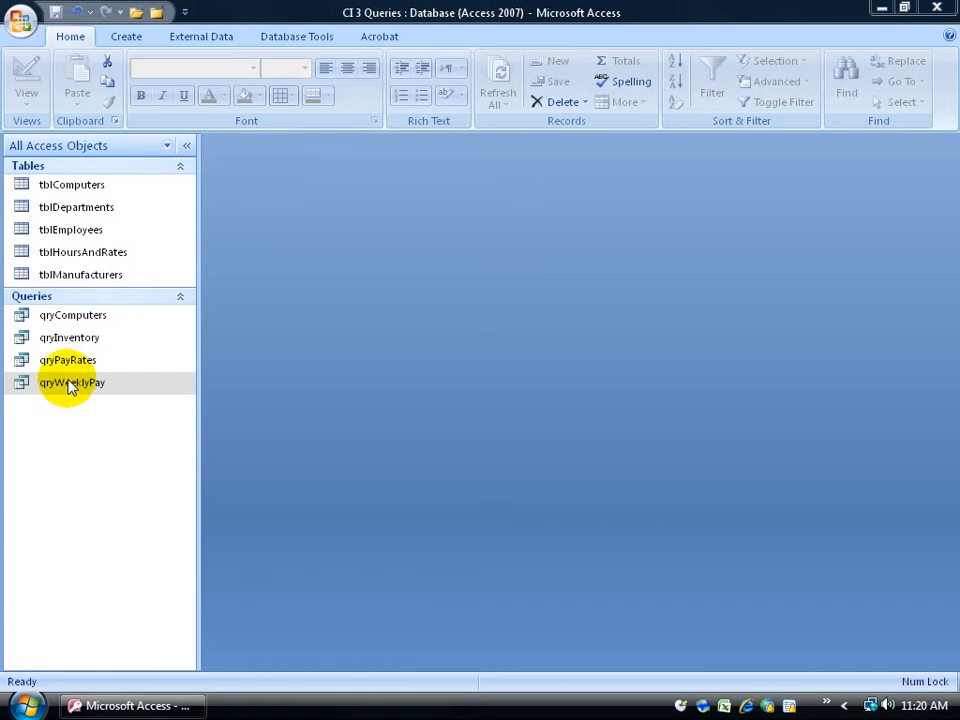
# Open qryWeeklyPay in Datasheet View to list its 48 employee pay records.
pyautogui.click(68, 360)
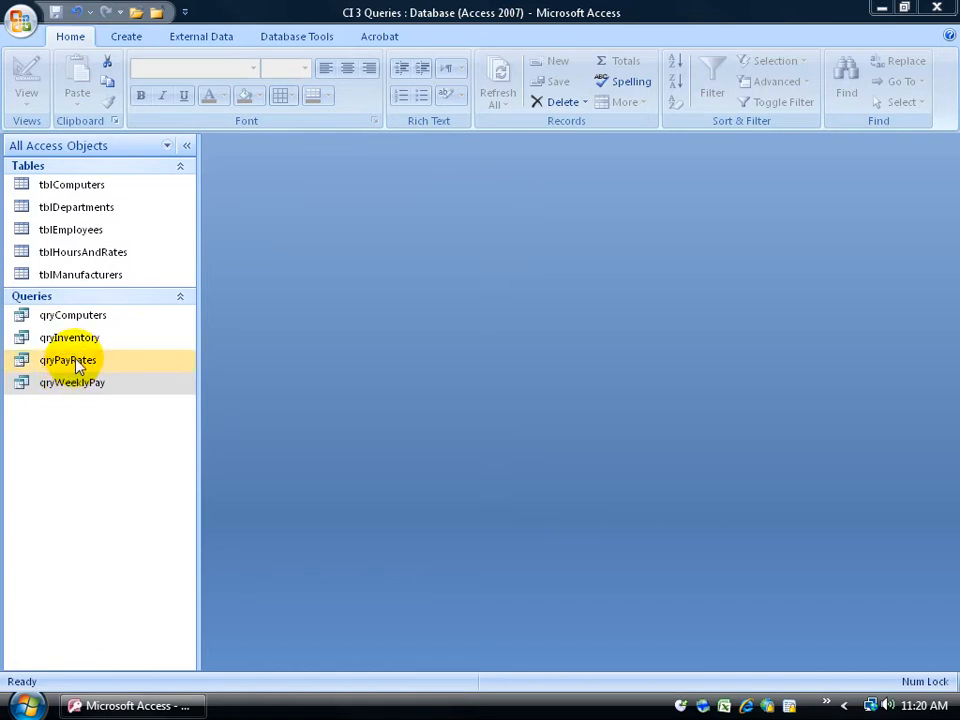
pyautogui.click(68, 360)
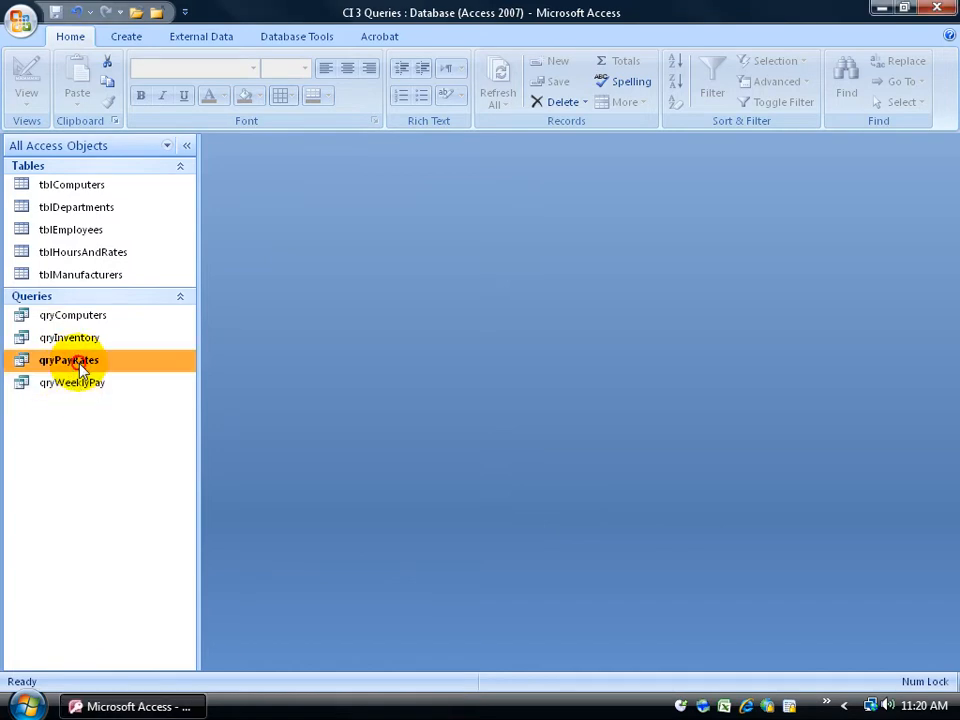
pyautogui.doubleClick(68, 360)
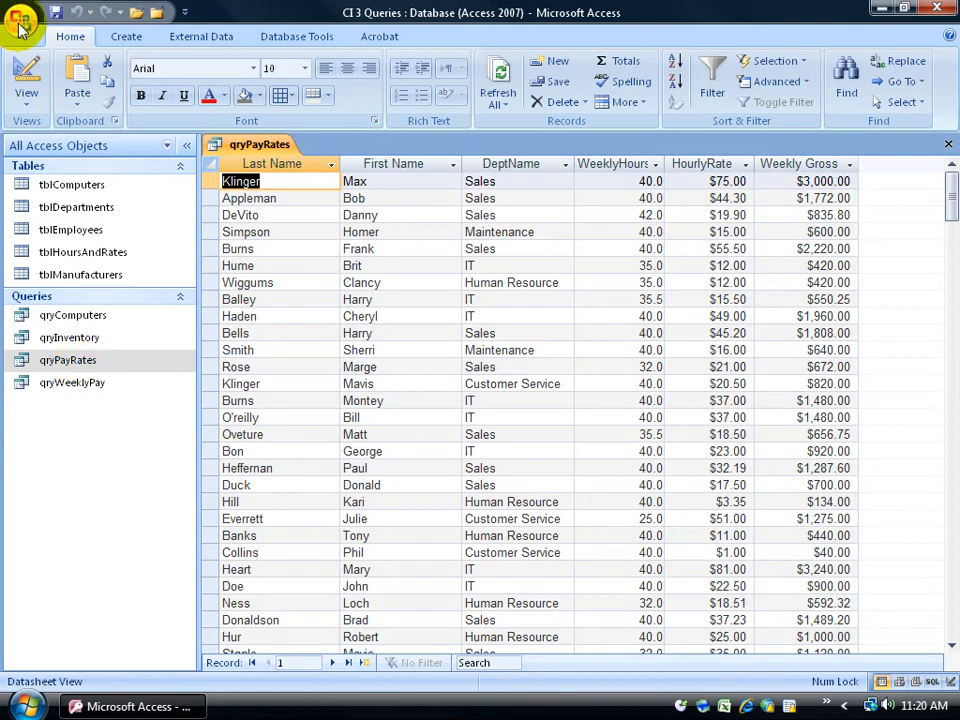
pyautogui.click(20, 20)
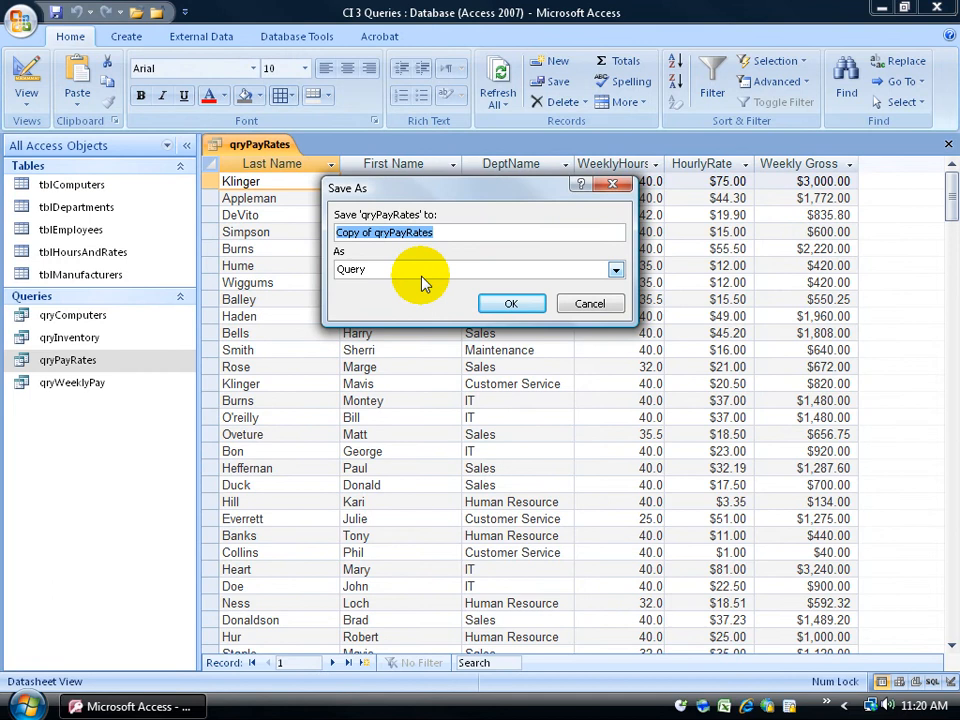
pyautogui.moveTo(95, 390)
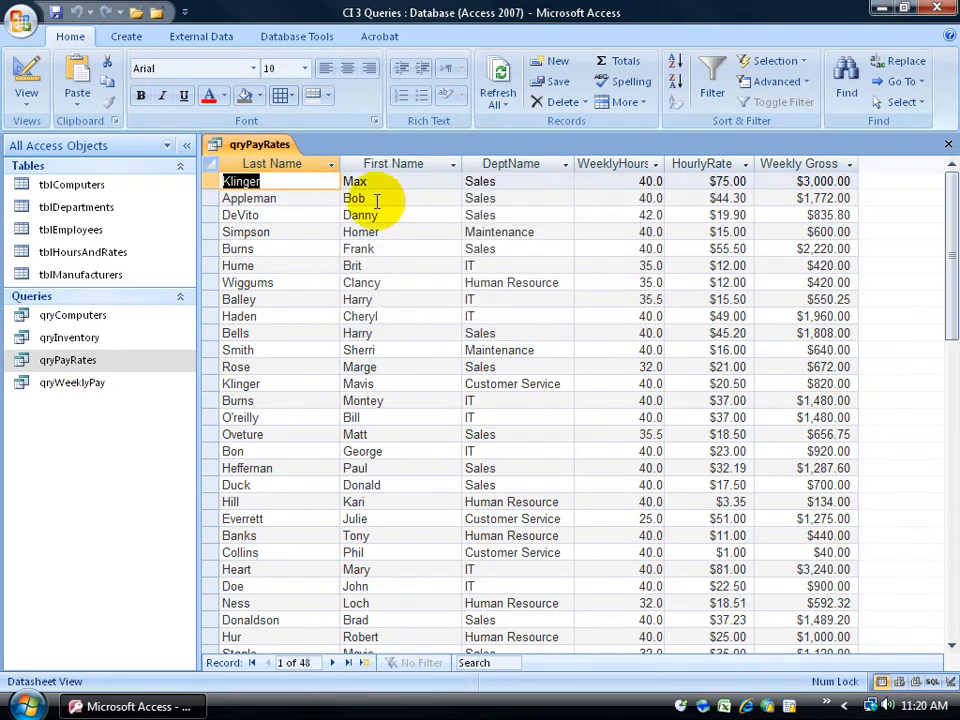
pyautogui.click(947, 143)
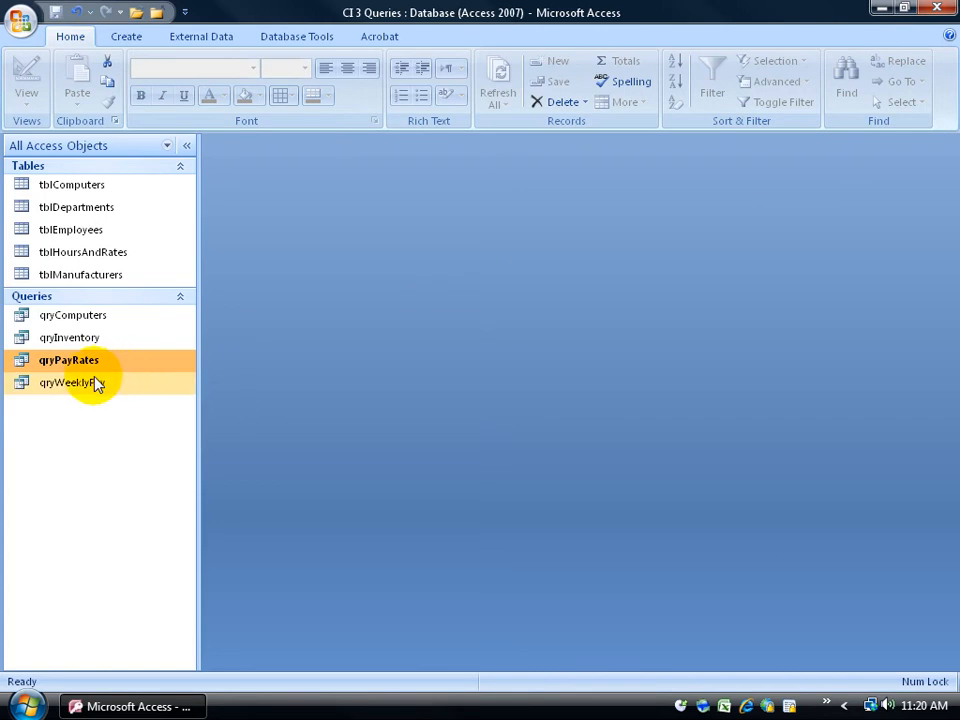
pyautogui.doubleClick(70, 382)
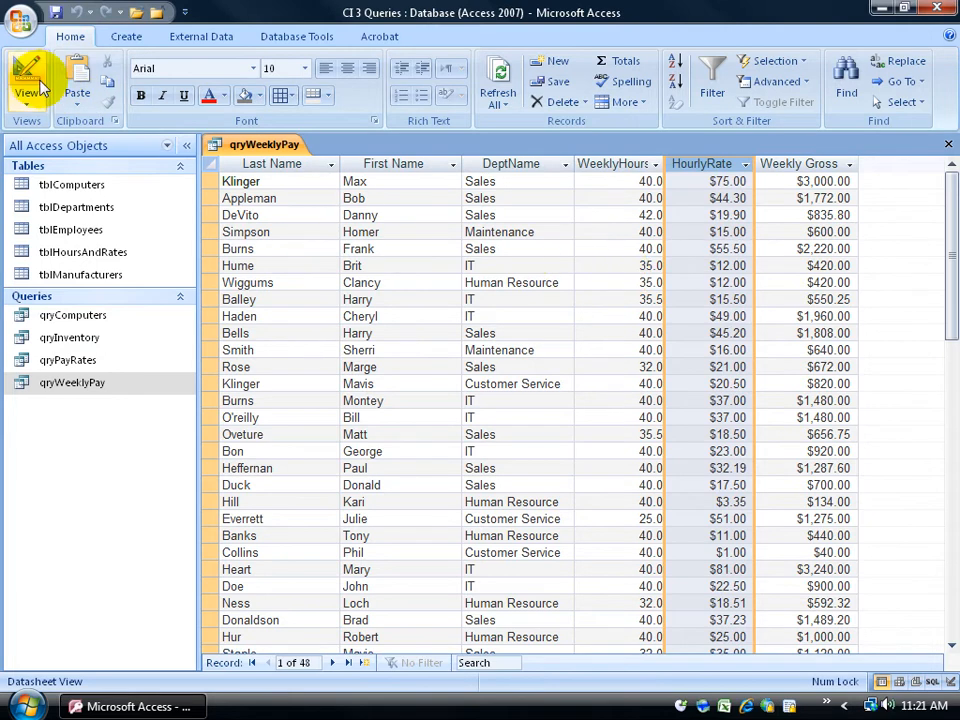
# Switch qryWeeklyPay to Design View and add a Total row set to Group By.
pyautogui.click(27, 80)
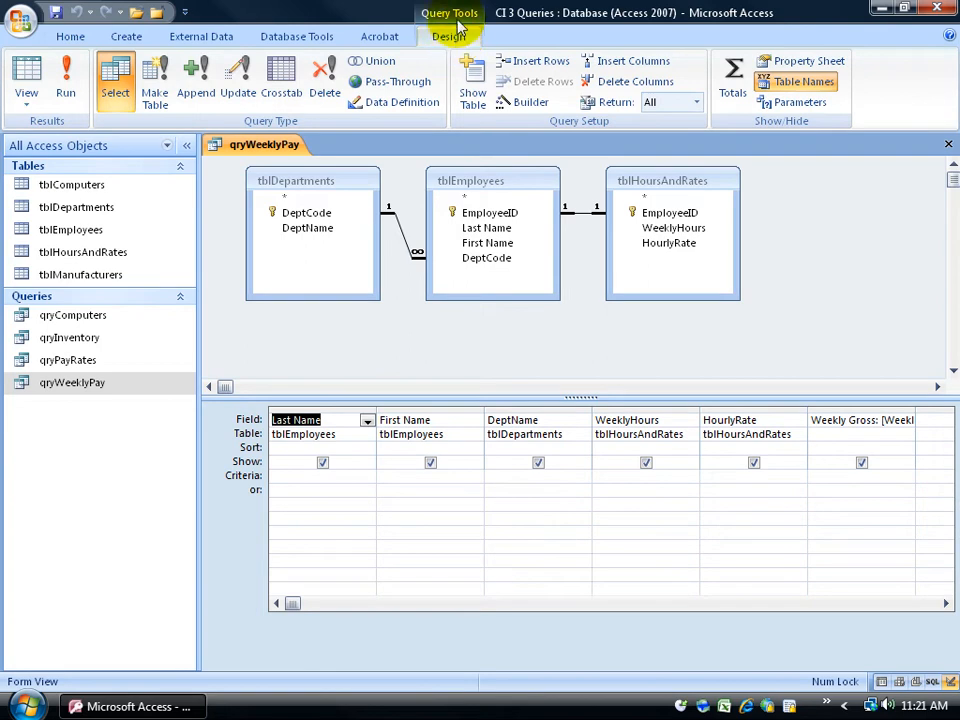
pyautogui.moveTo(773, 138)
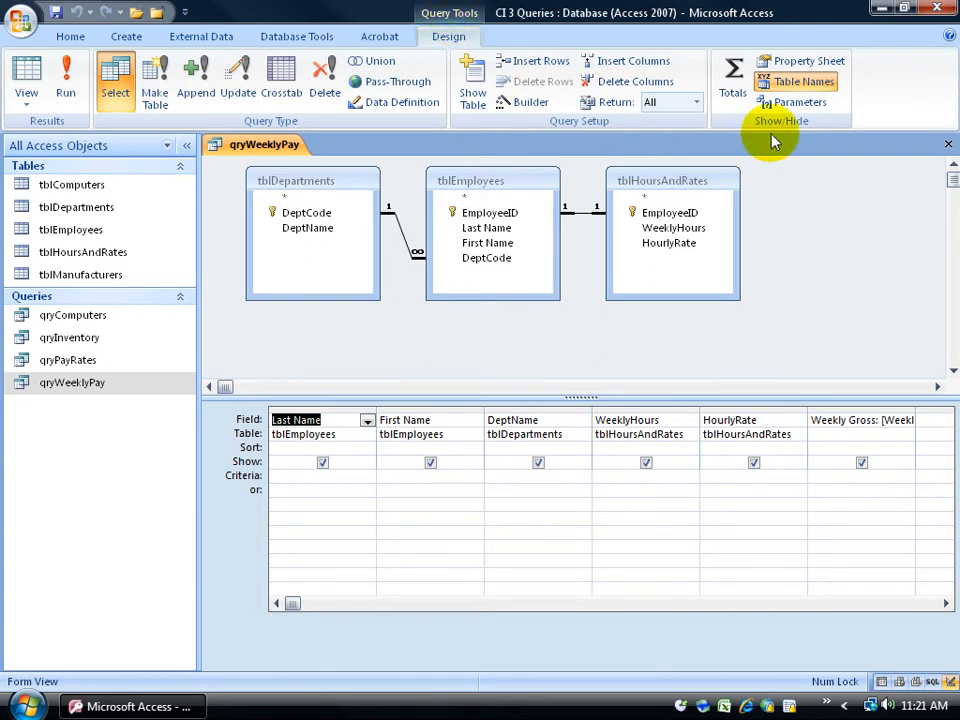
pyautogui.click(733, 75)
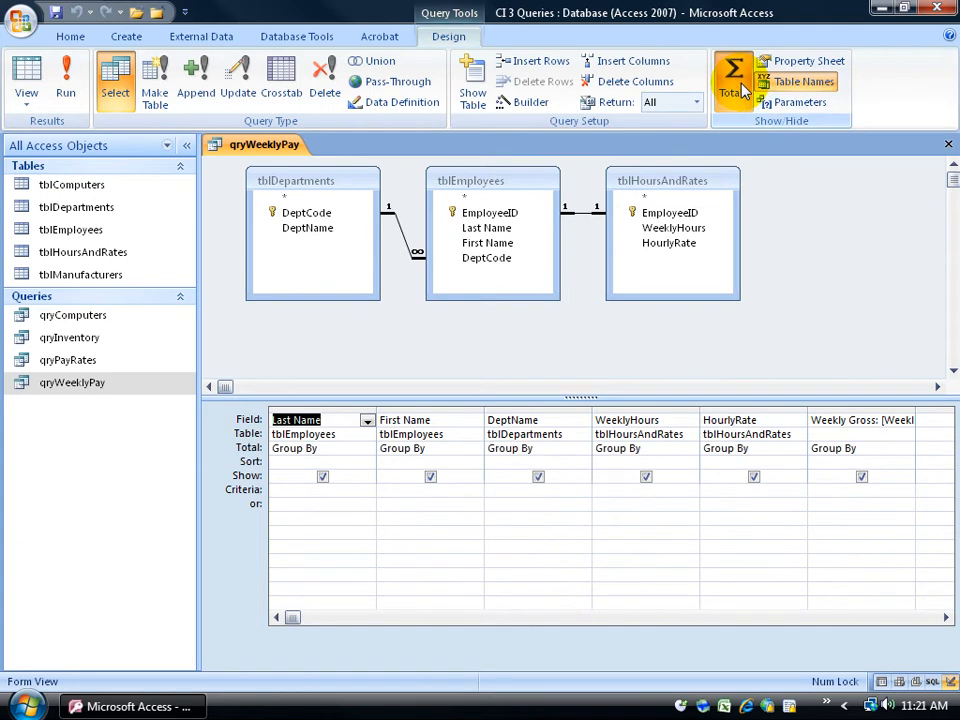
pyautogui.moveTo(753, 130)
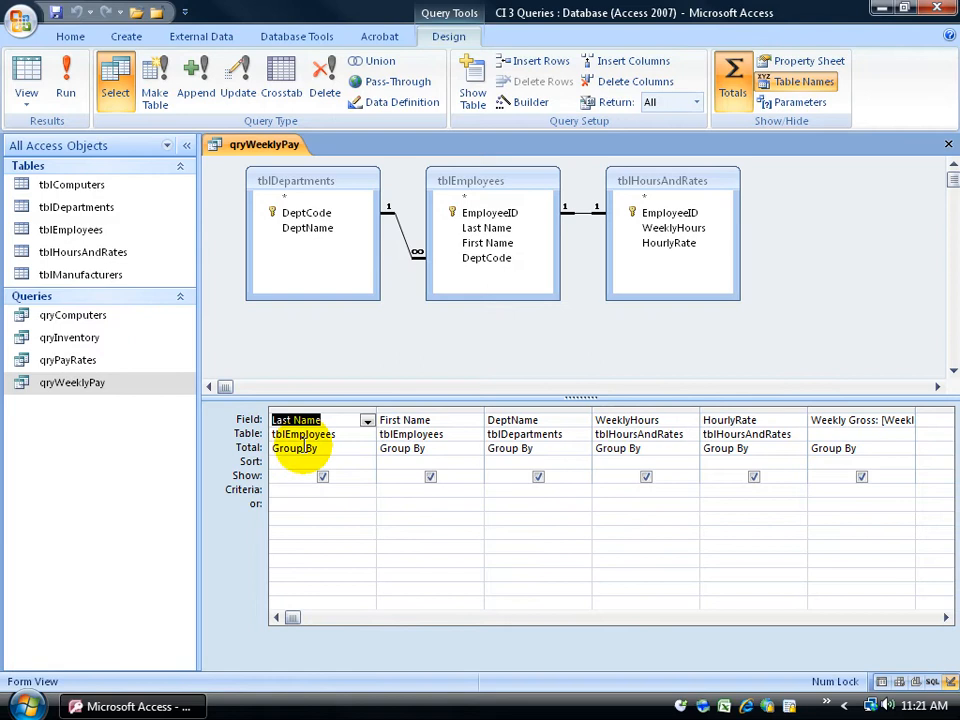
pyautogui.click(300, 448)
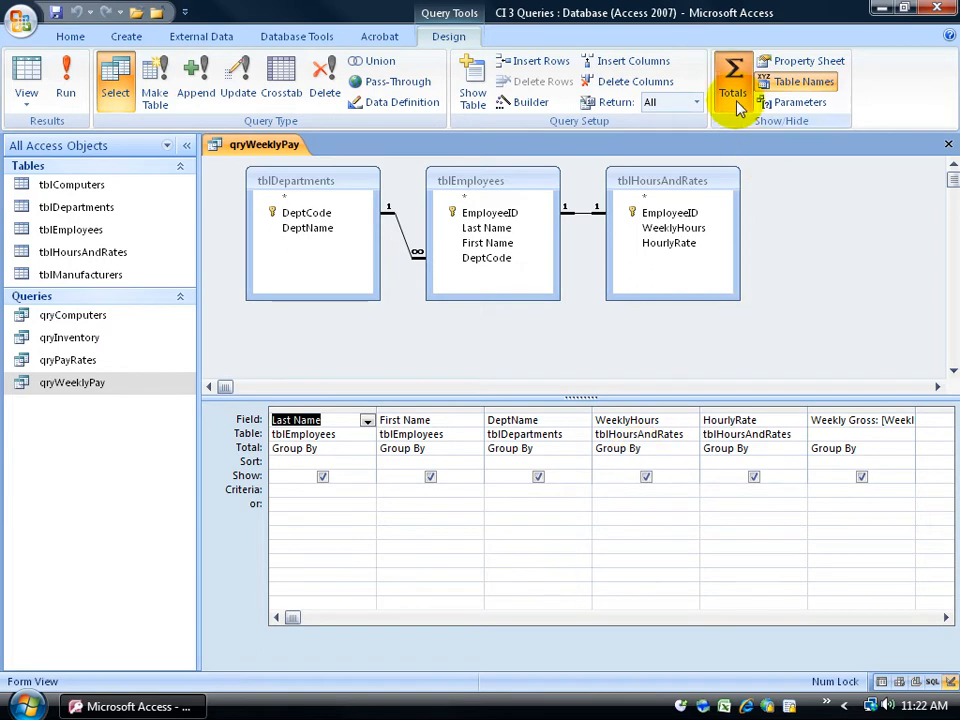
pyautogui.moveTo(362, 405)
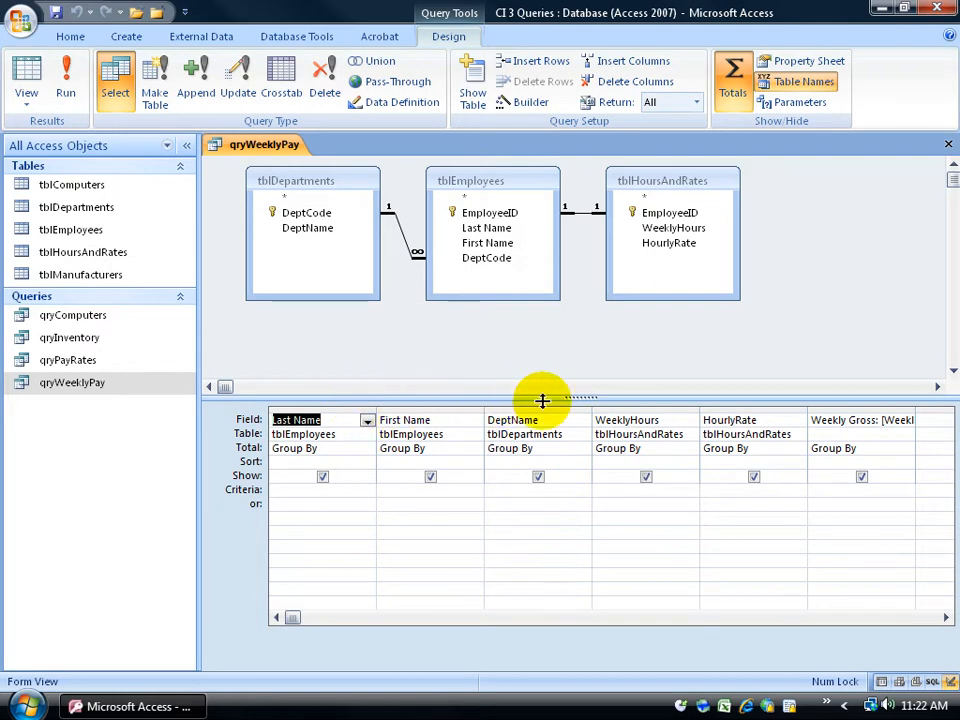
pyautogui.moveTo(370, 413)
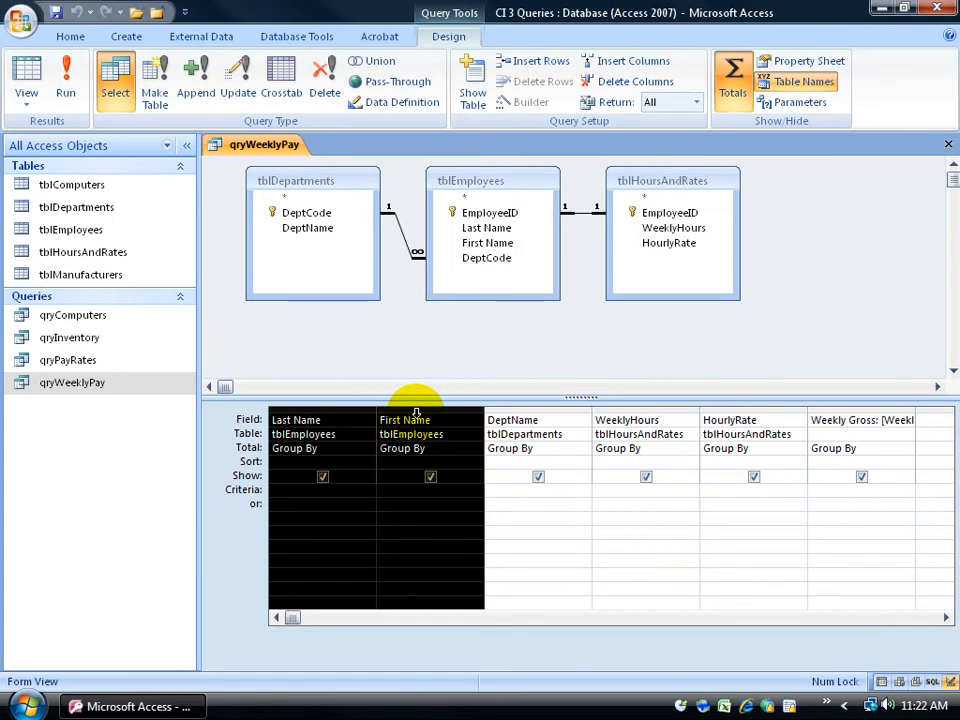
pyautogui.moveTo(330, 393)
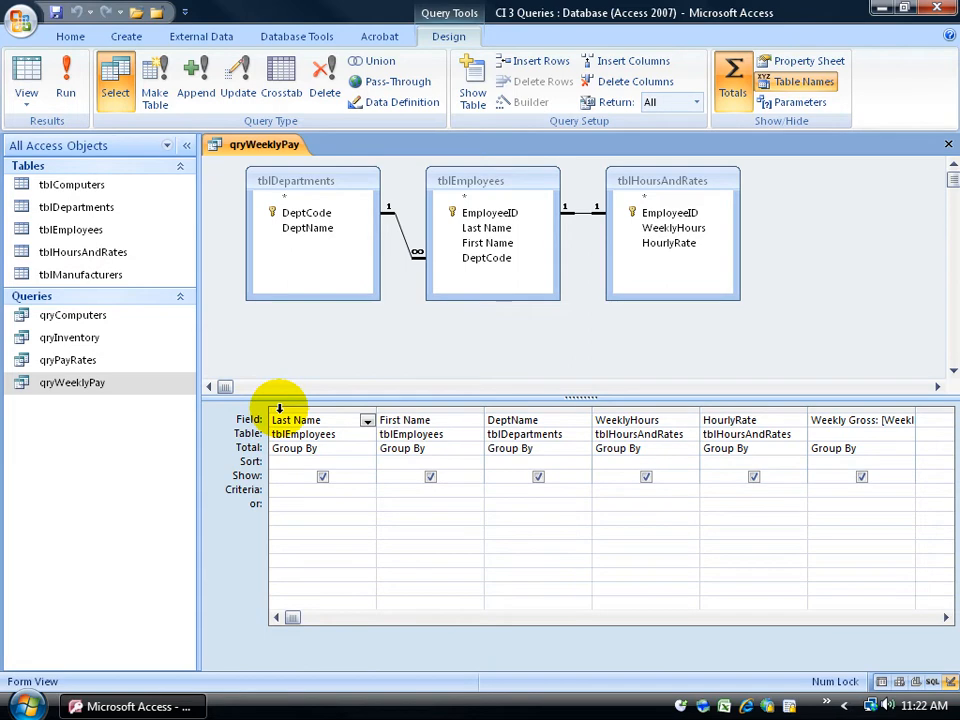
# Select the Last Name column for deletion from the qryWeeklyPay design grid.
pyautogui.click(320, 419)
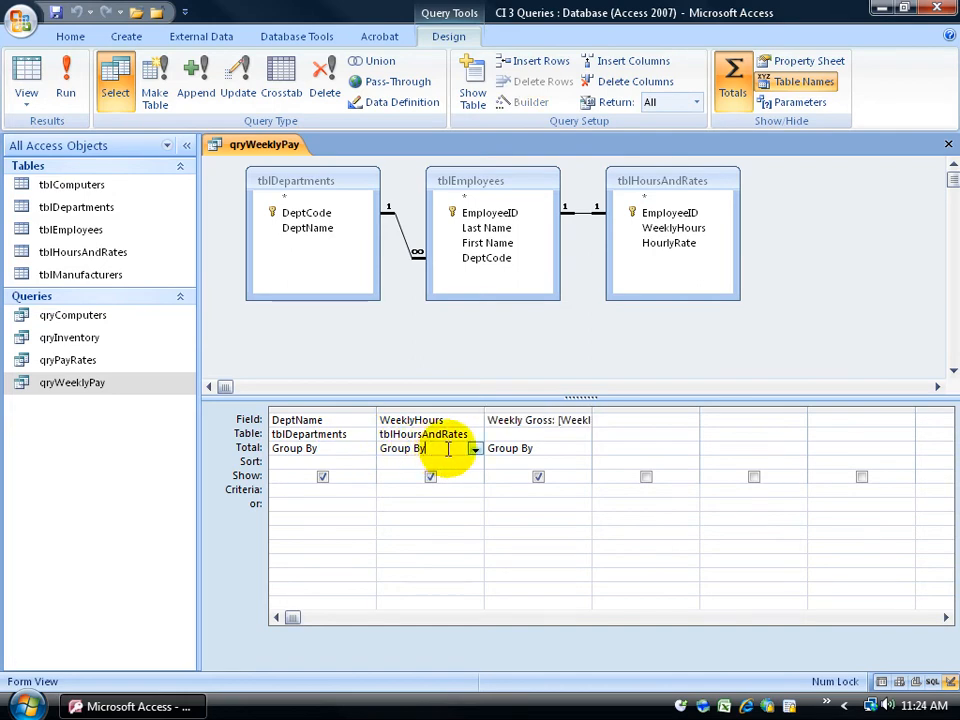
# Set the WeeklyHours Total row to Avg.
pyautogui.click(475, 448)
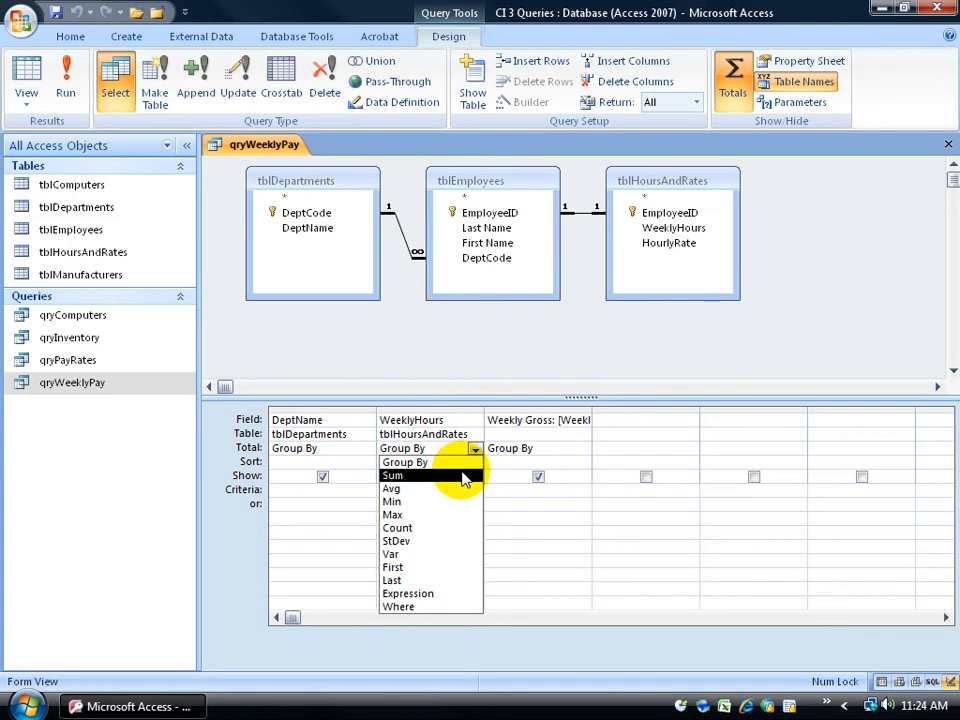
pyautogui.click(391, 488)
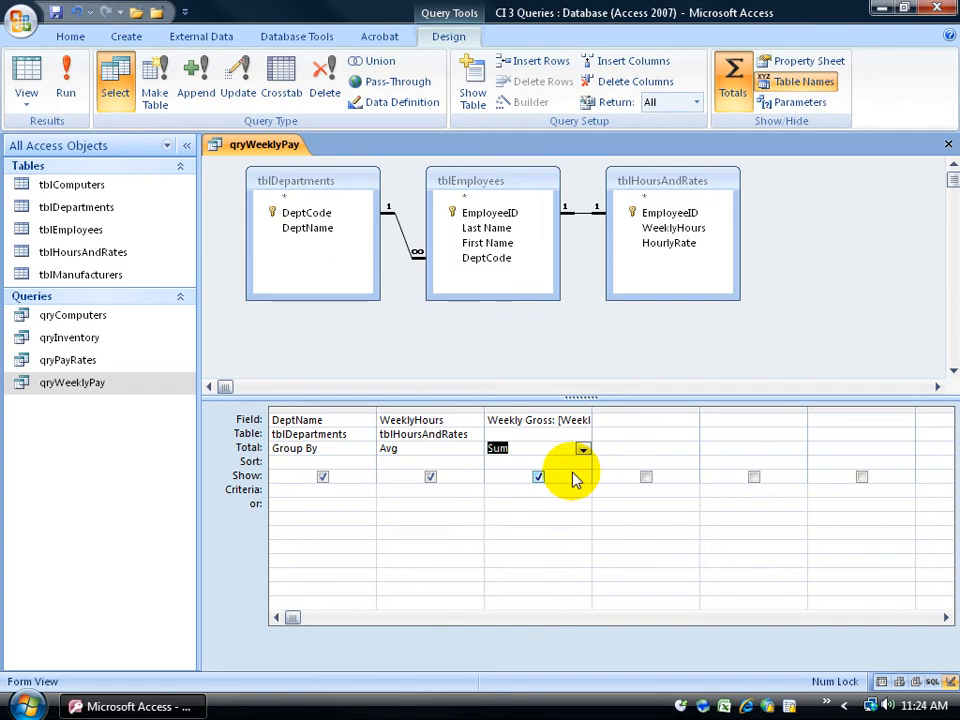
# Run qryWeeklyPay to show average hours and summed gross for five departments.
pyautogui.click(66, 80)
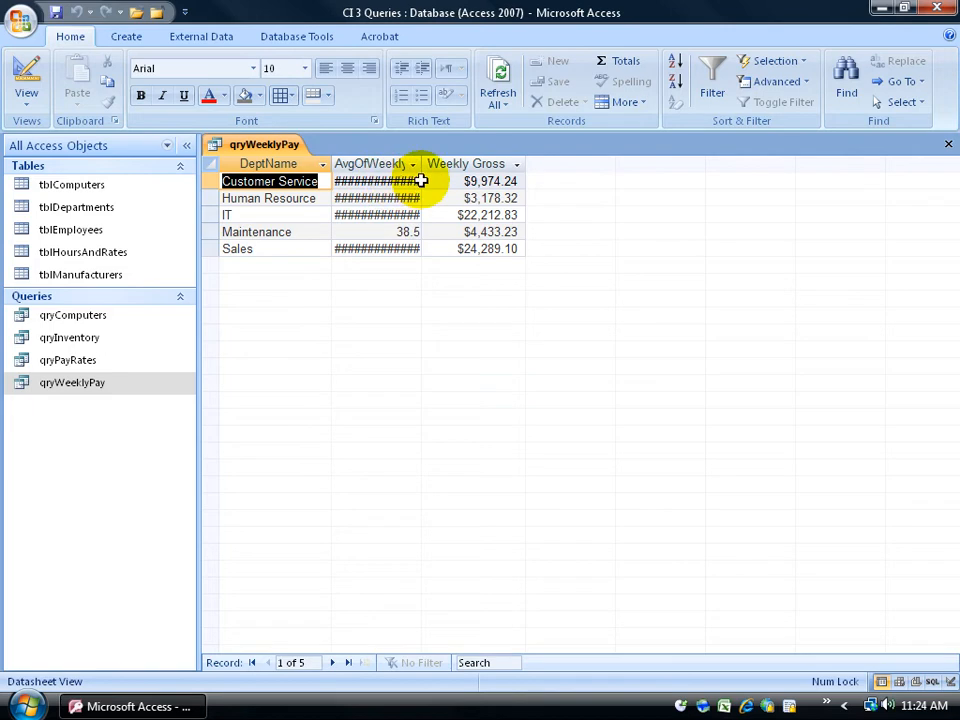
pyautogui.moveTo(420, 163)
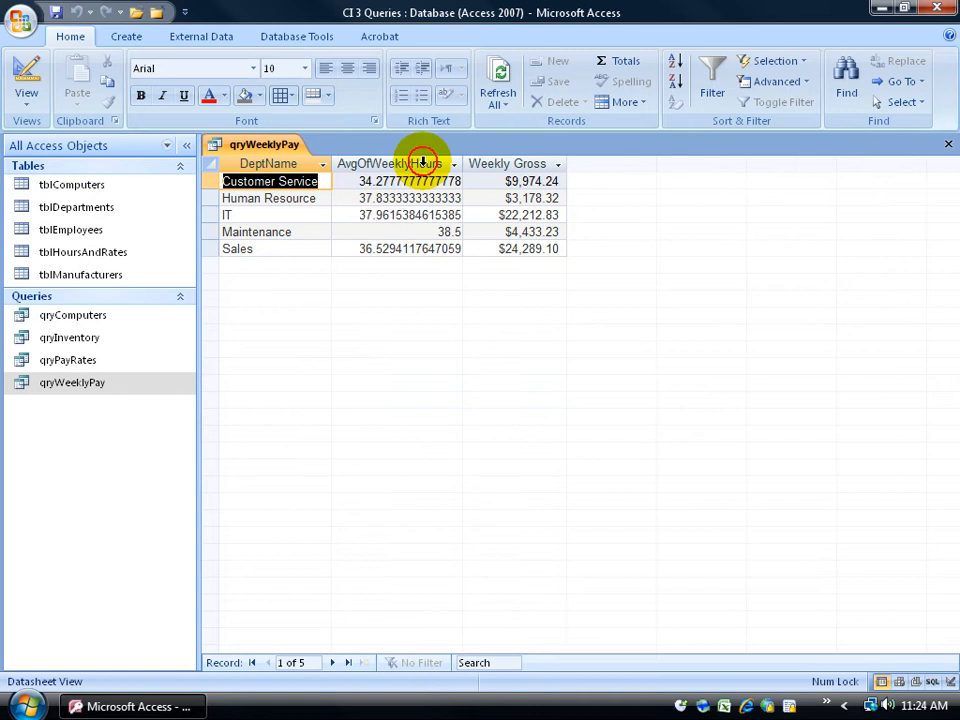
pyautogui.moveTo(418, 290)
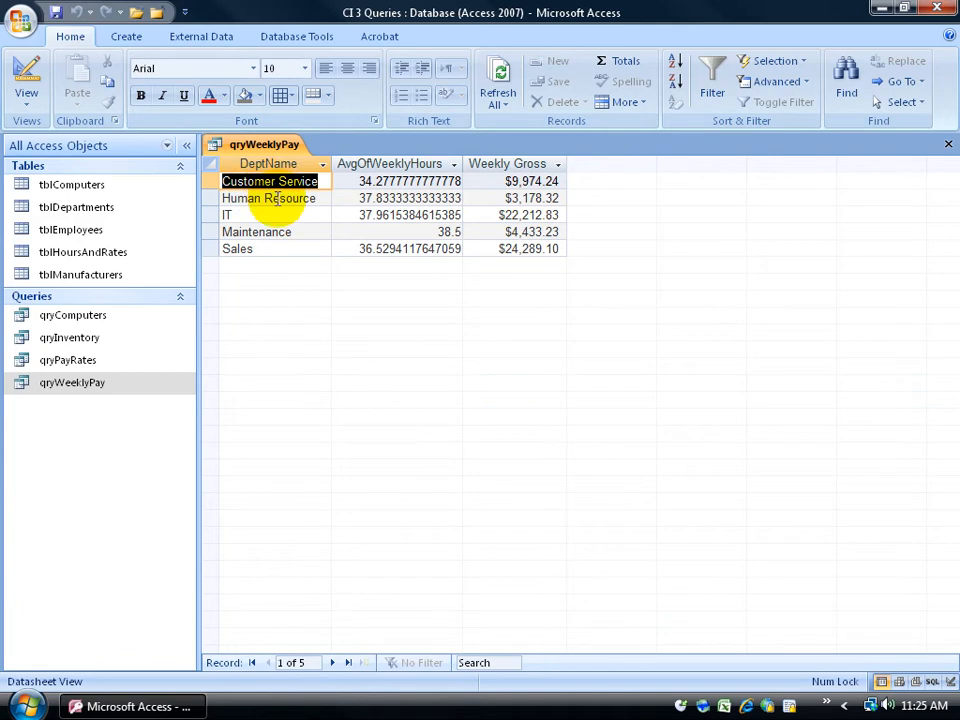
pyautogui.moveTo(283, 249)
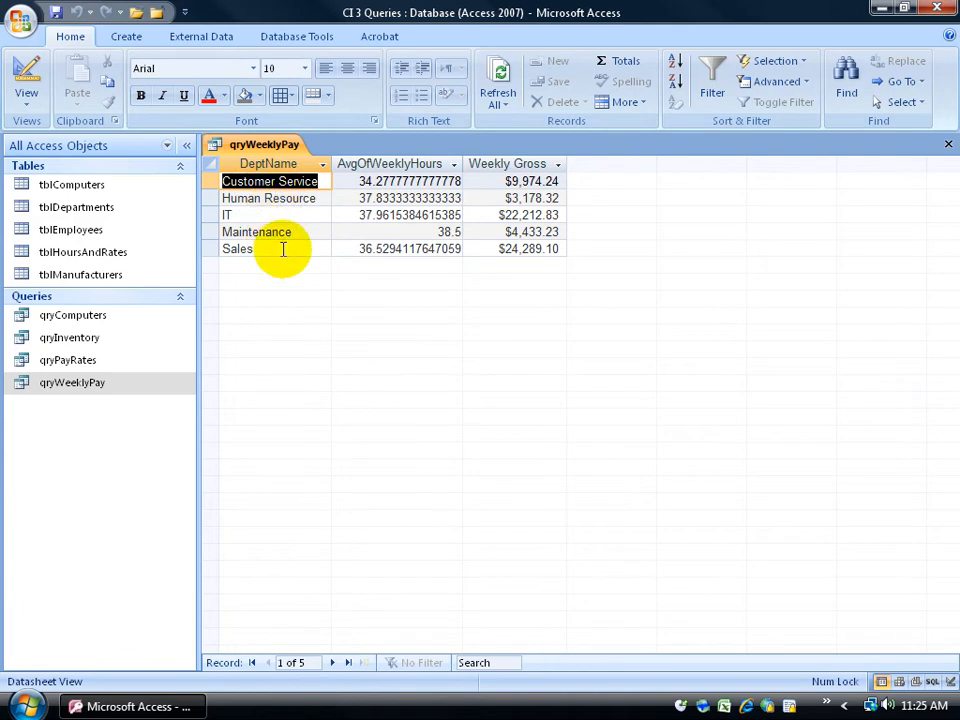
pyautogui.moveTo(295, 215)
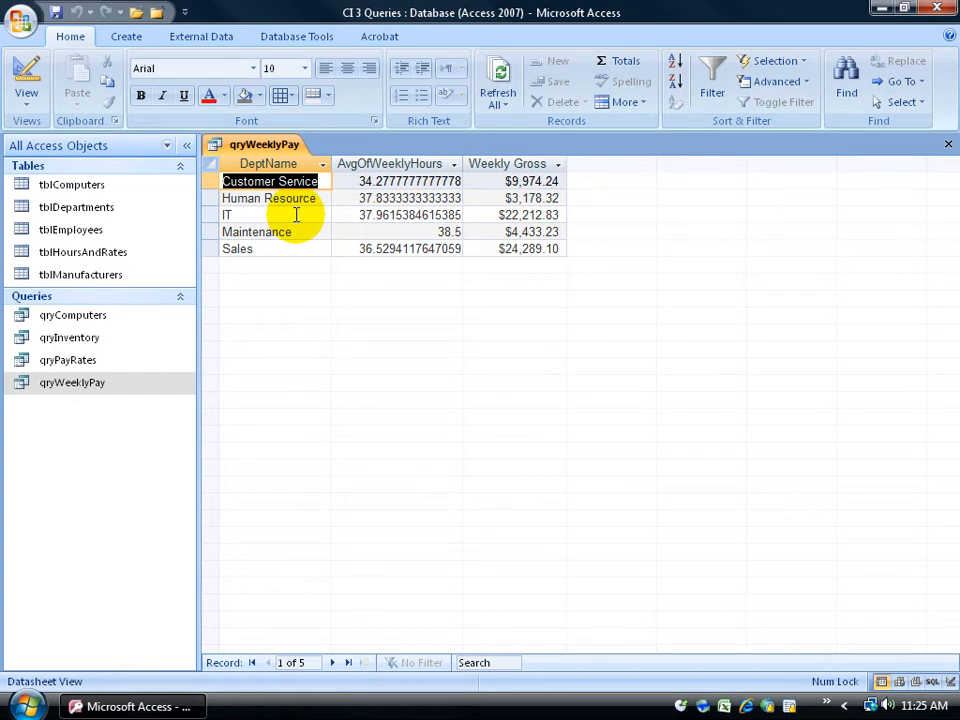
# Preview the overall average hours and gross total without DeptName, then restore department grouping.
pyautogui.click(26, 75)
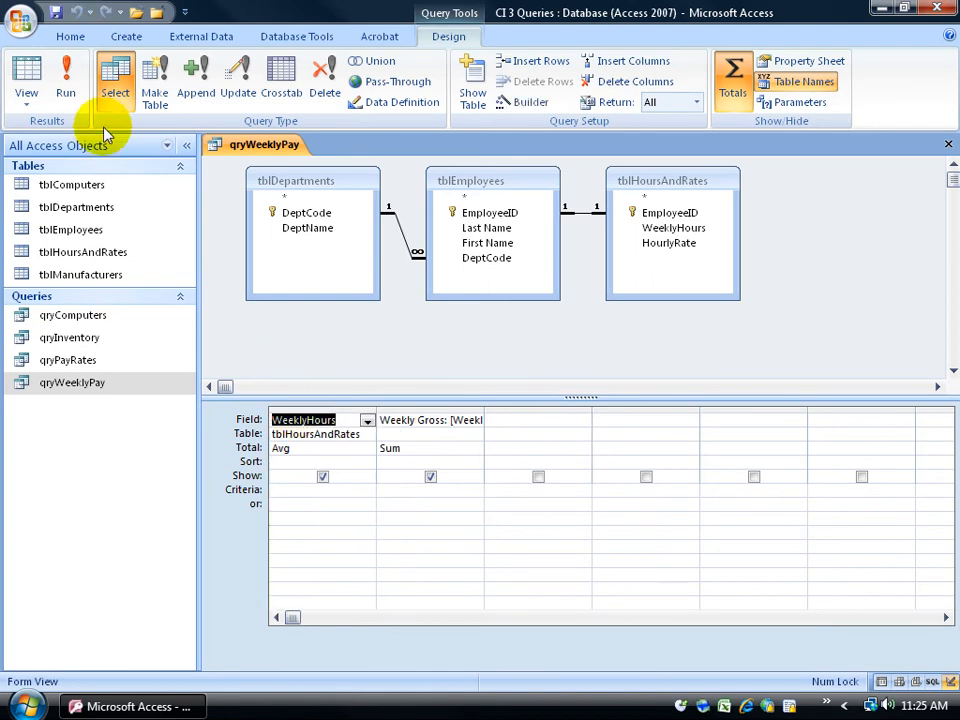
pyautogui.click(66, 80)
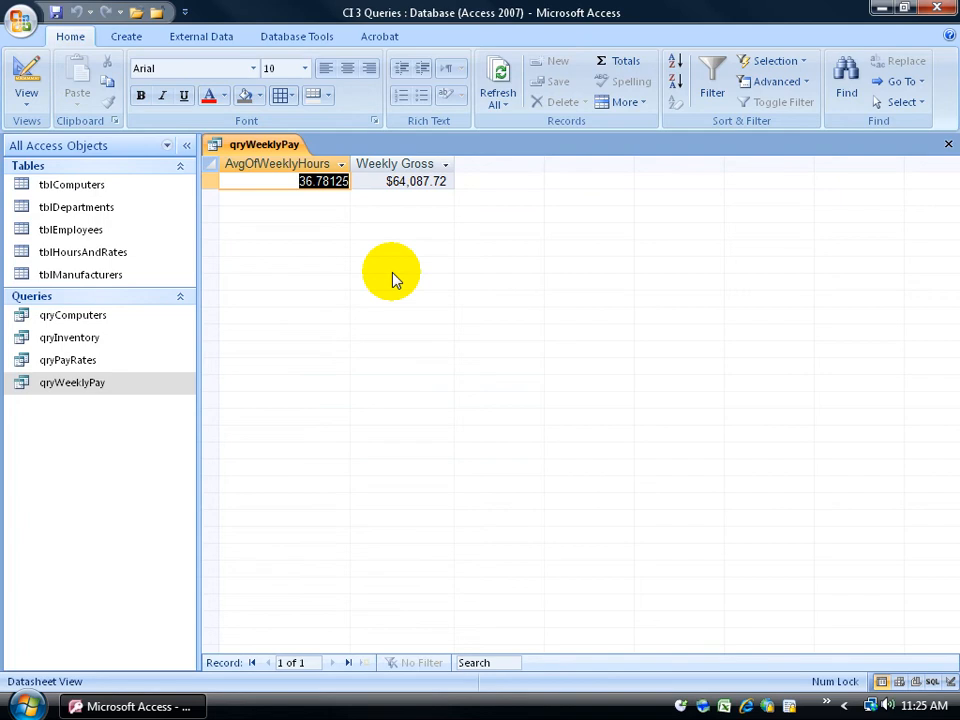
pyautogui.click(26, 80)
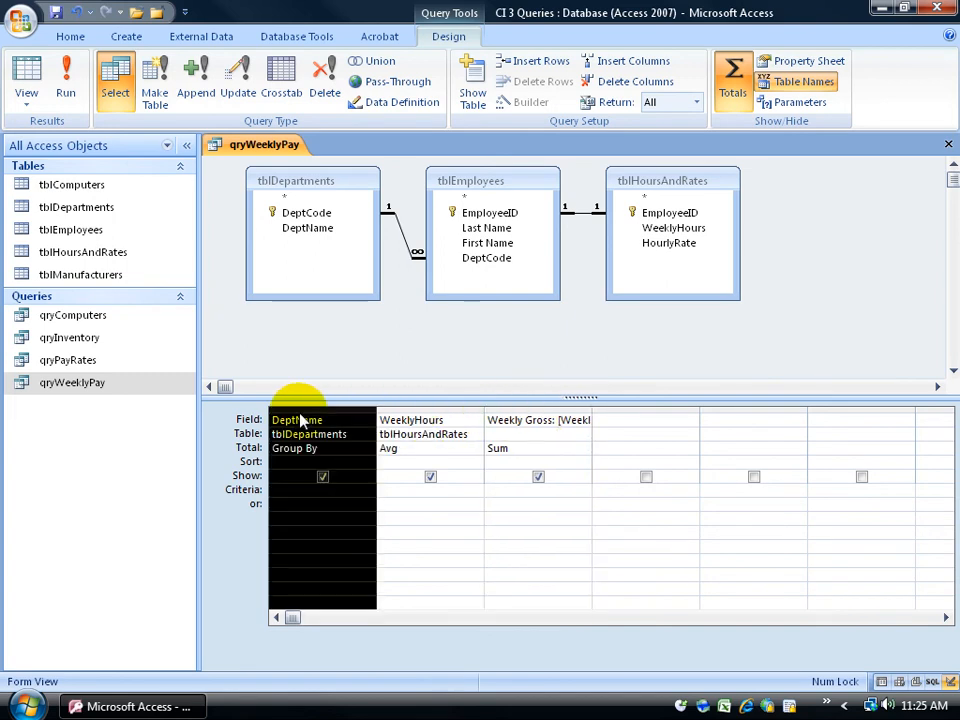
# Rerun qryWeeklyPay to show the five department rows again.
pyautogui.click(300, 448)
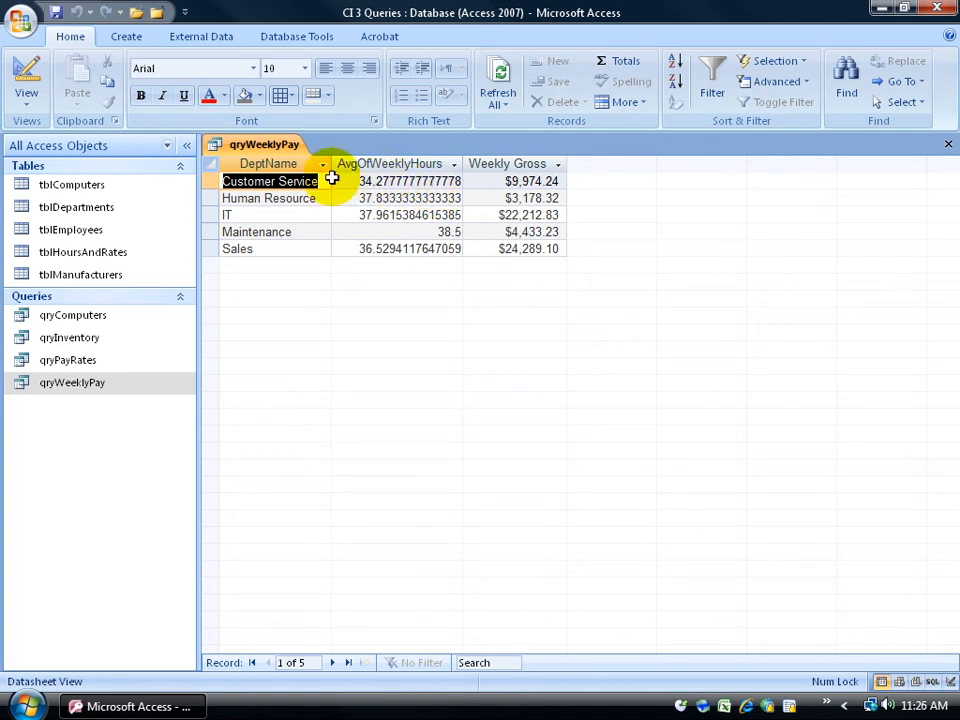
# Return qryWeeklyPay to Design View and bring up the WeeklyHours field's options.
pyautogui.click(27, 75)
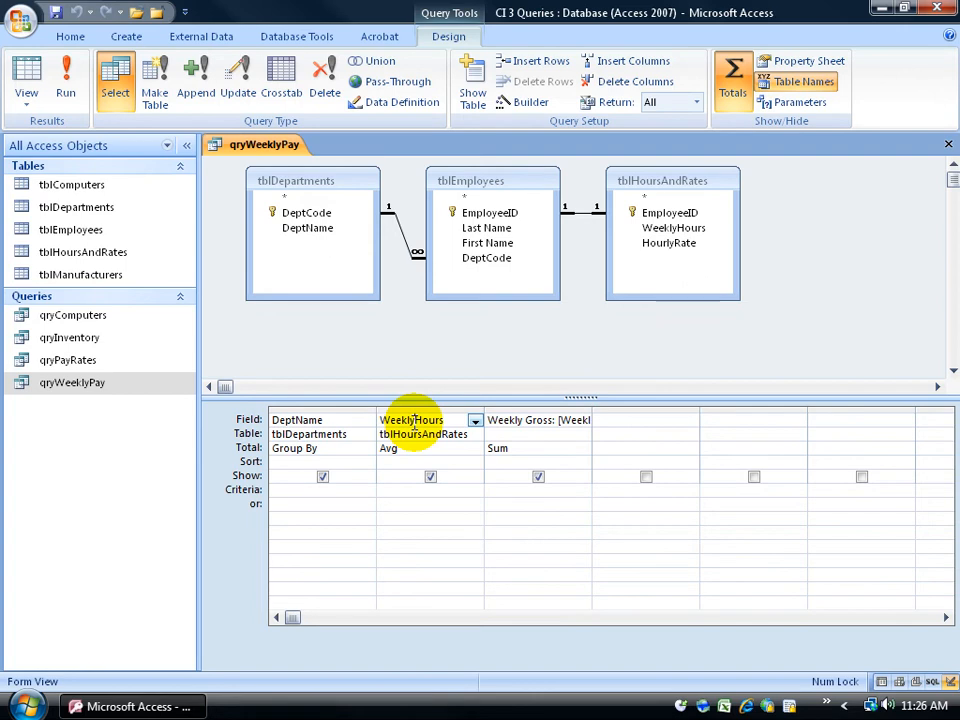
pyautogui.rightClick(412, 420)
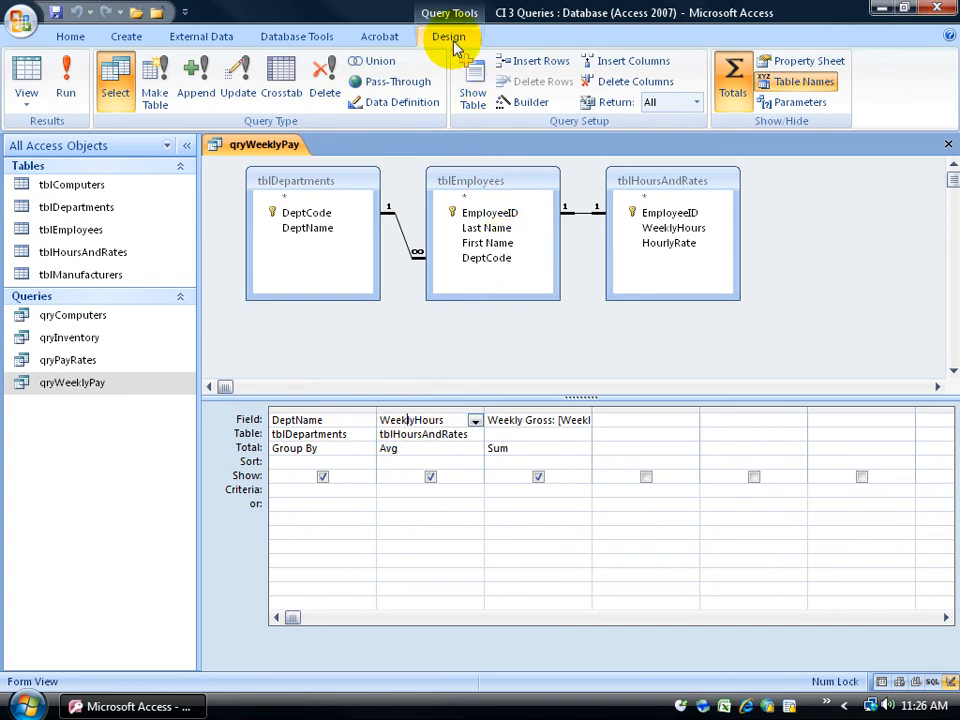
pyautogui.moveTo(770, 143)
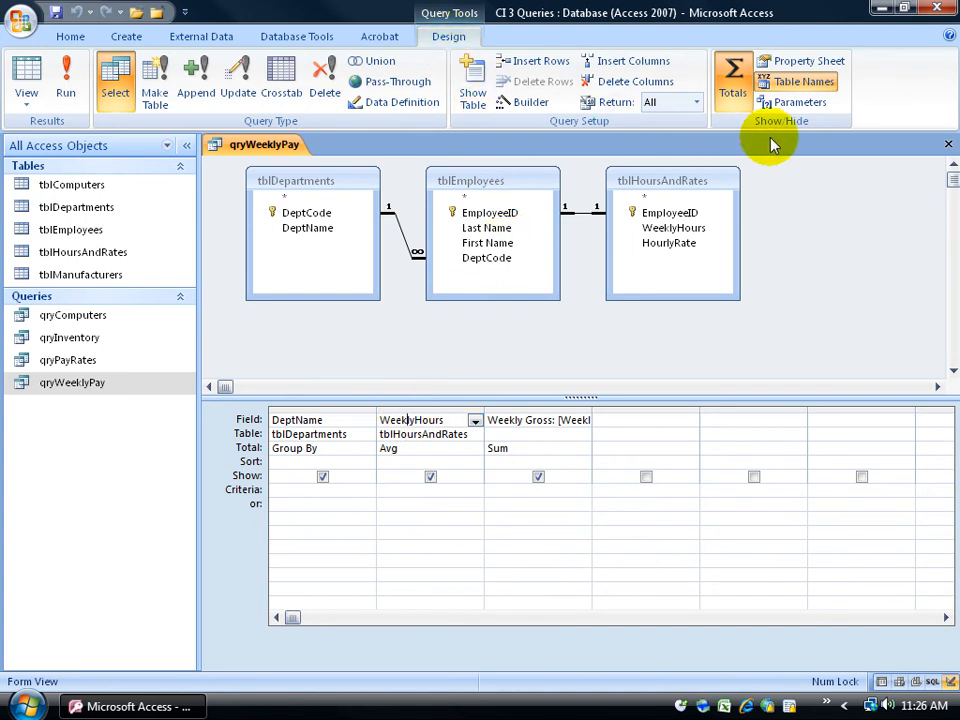
# Set the averaged WeeklyHours field's Format property to Fixed and run qryWeeklyPay.
pyautogui.click(806, 61)
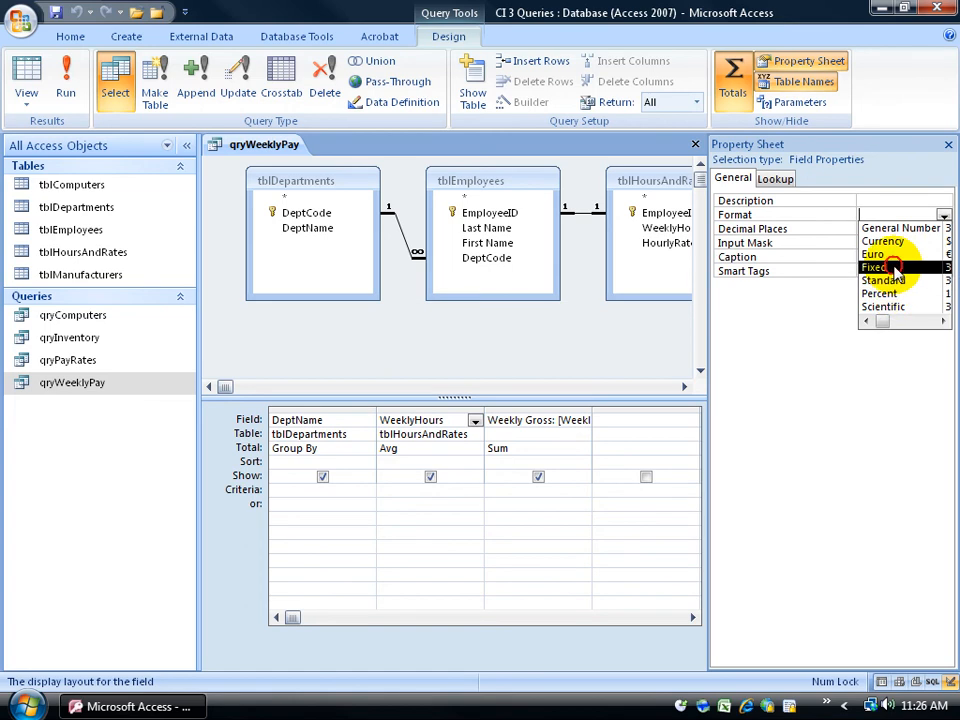
pyautogui.click(874, 267)
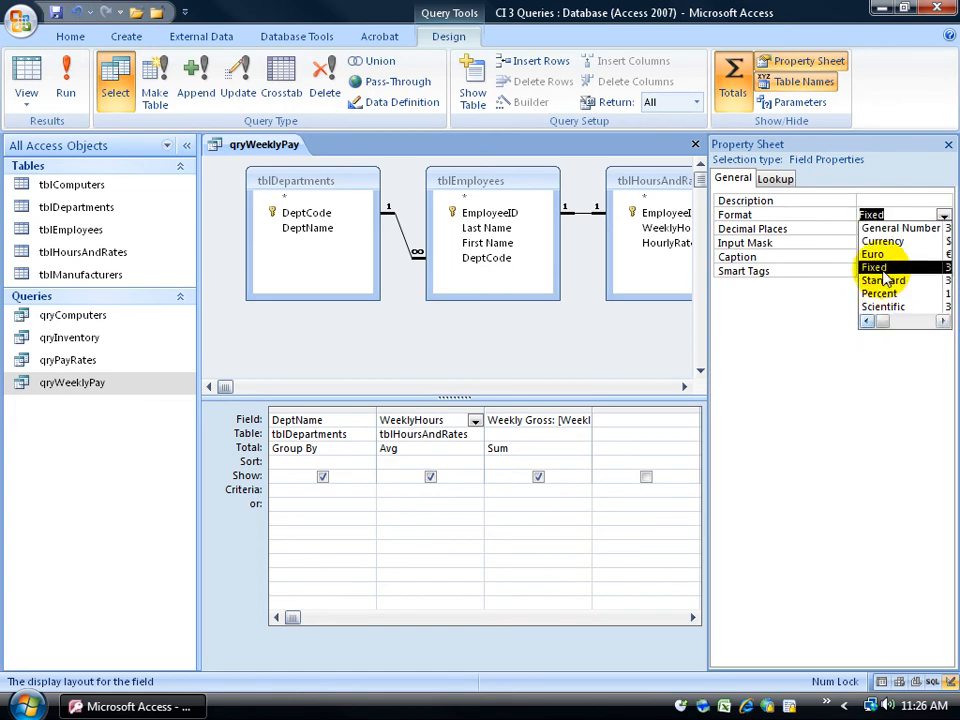
pyautogui.moveTo(900, 228)
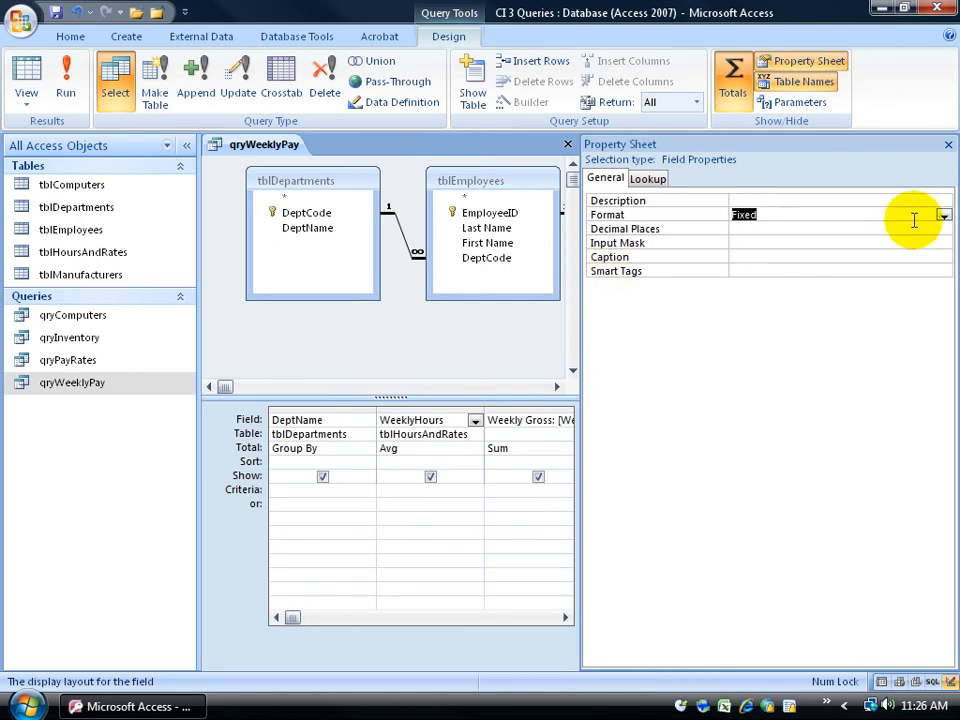
pyautogui.click(942, 214)
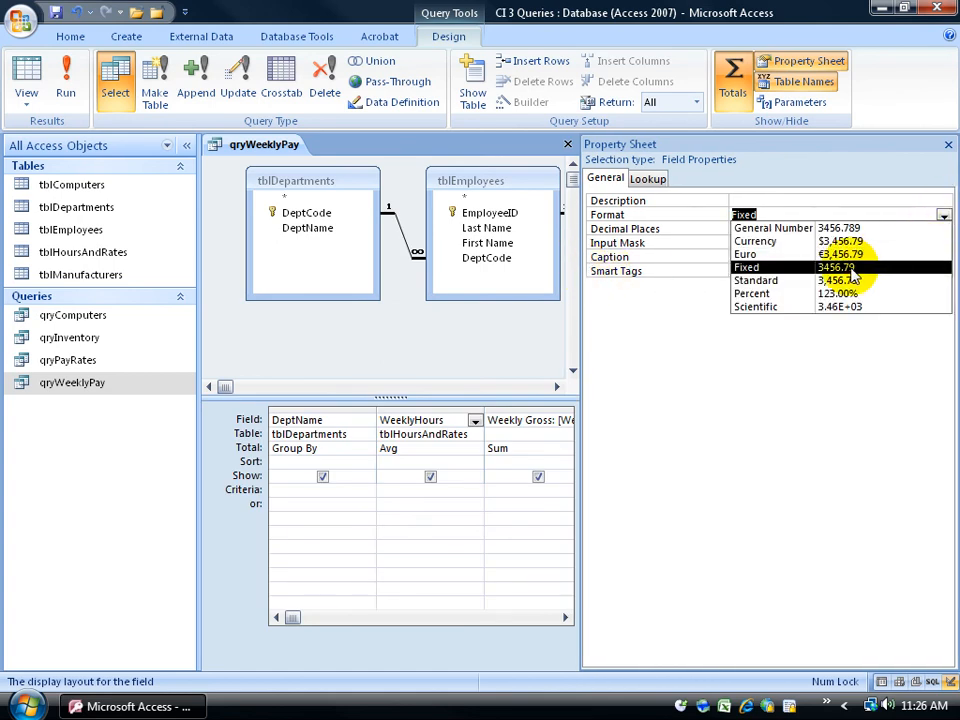
pyautogui.click(746, 267)
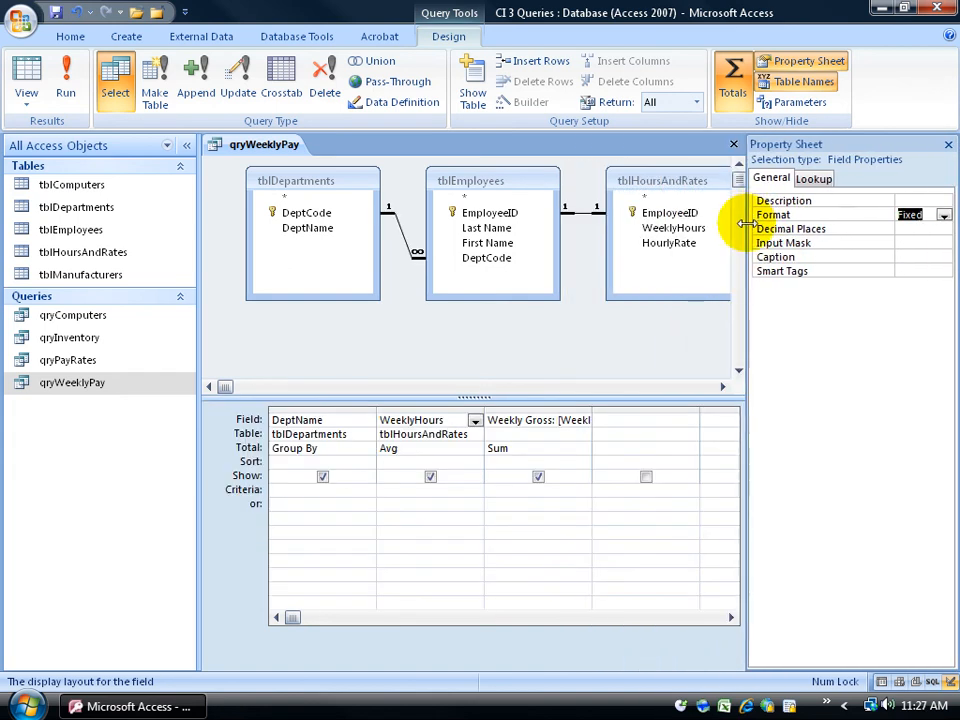
pyautogui.click(66, 80)
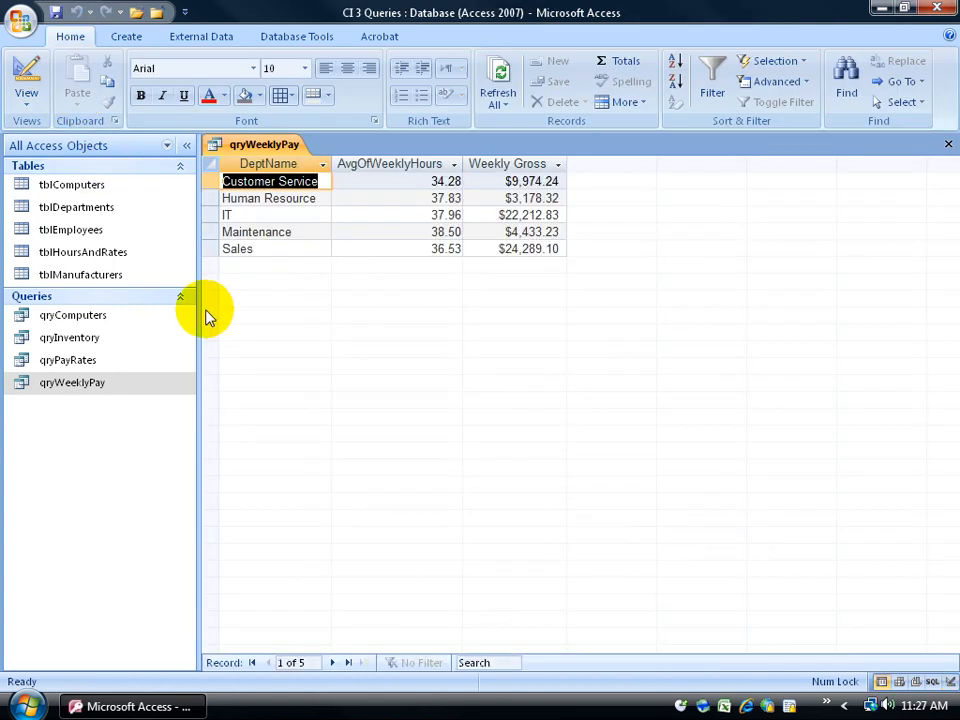
pyautogui.moveTo(457, 253)
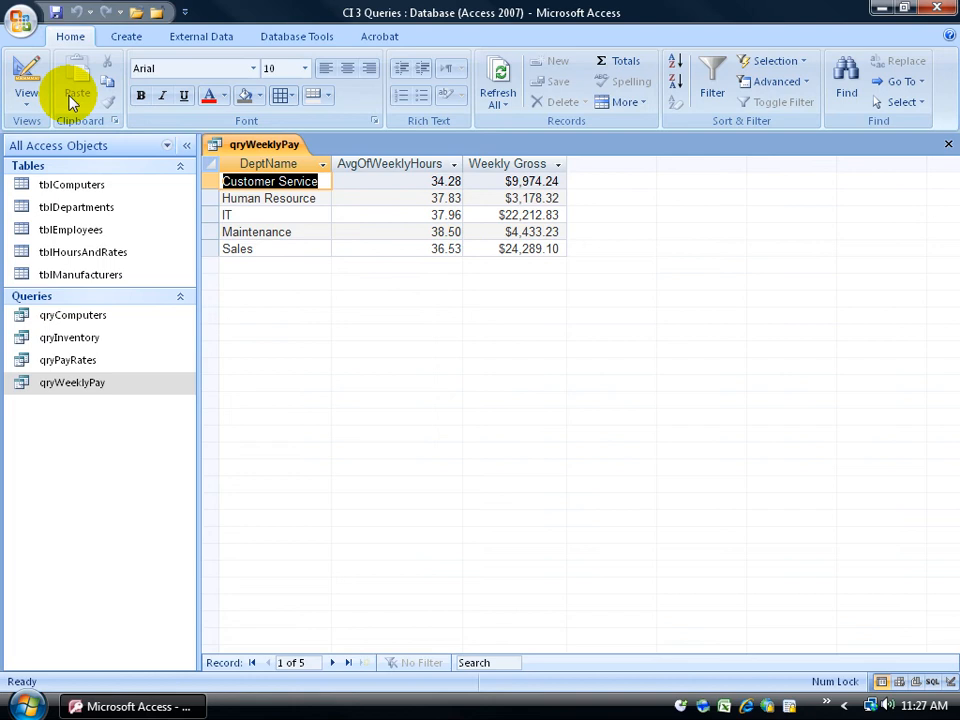
# Switch qryWeeklyPay to Design View with the WeeklyHours Property Sheet still open.
pyautogui.click(26, 75)
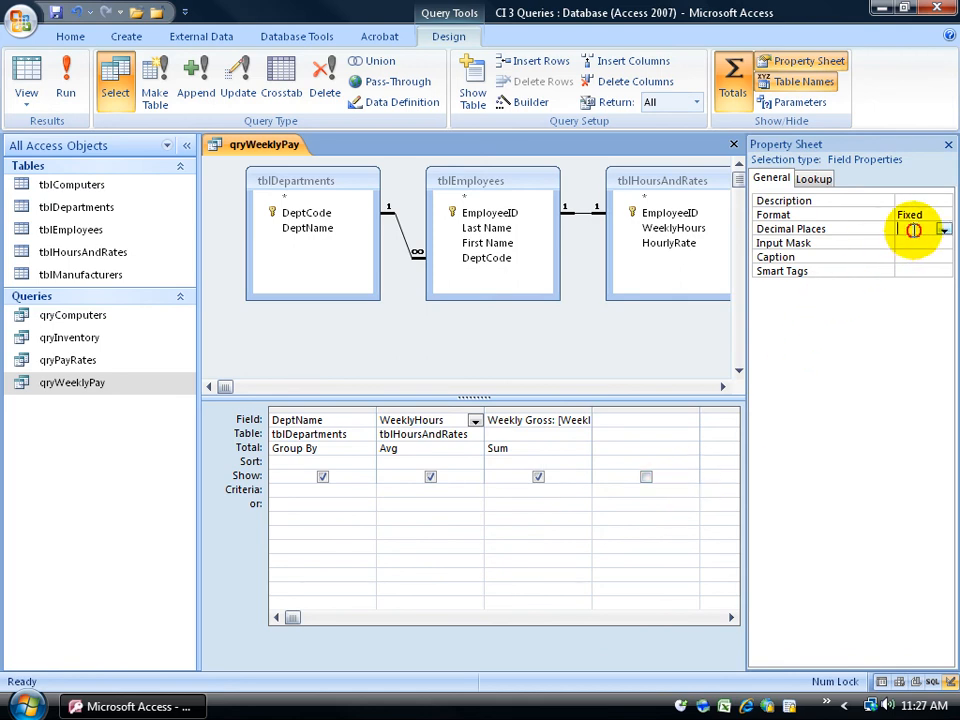
# Set the average WeeklyHours column to 1 decimal place and rerun qryWeeklyPay to check rounding.
pyautogui.click(941, 230)
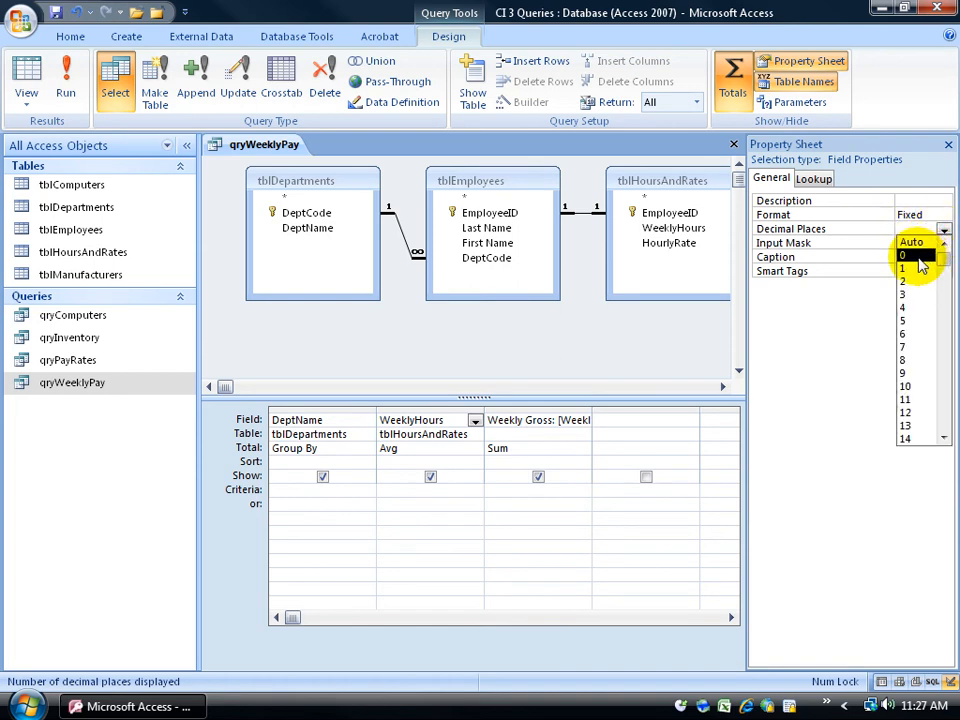
pyautogui.click(902, 254)
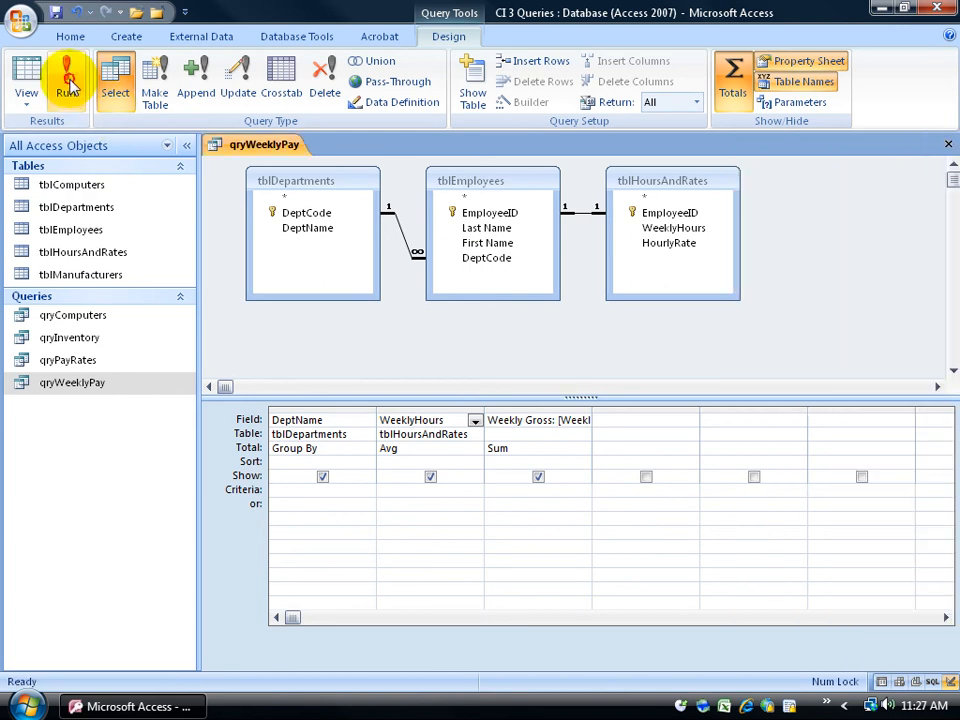
pyautogui.click(68, 78)
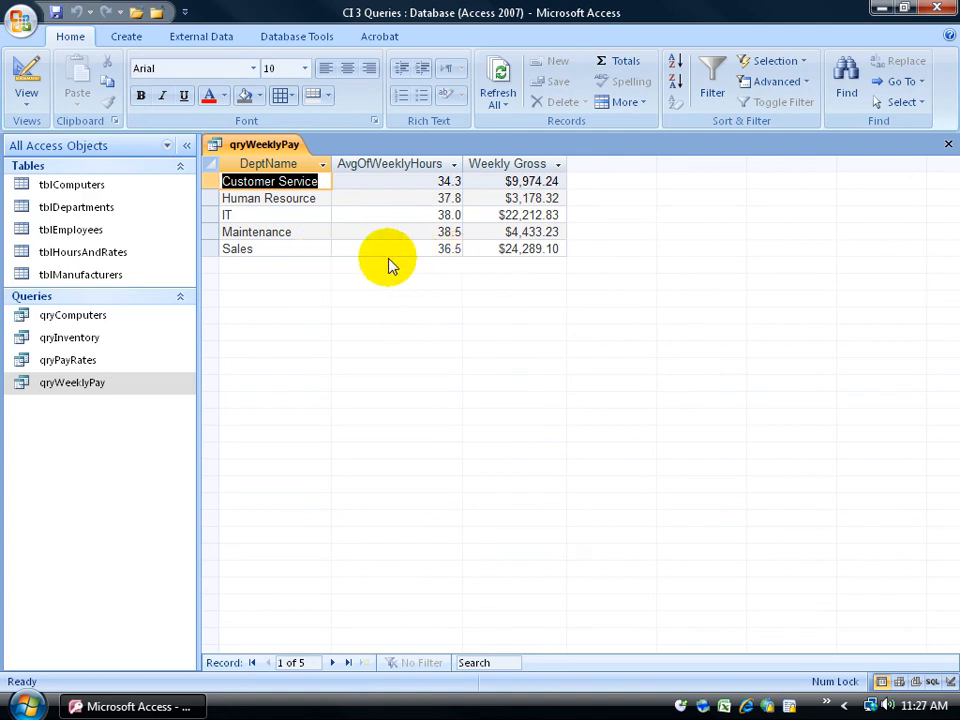
pyautogui.moveTo(378, 288)
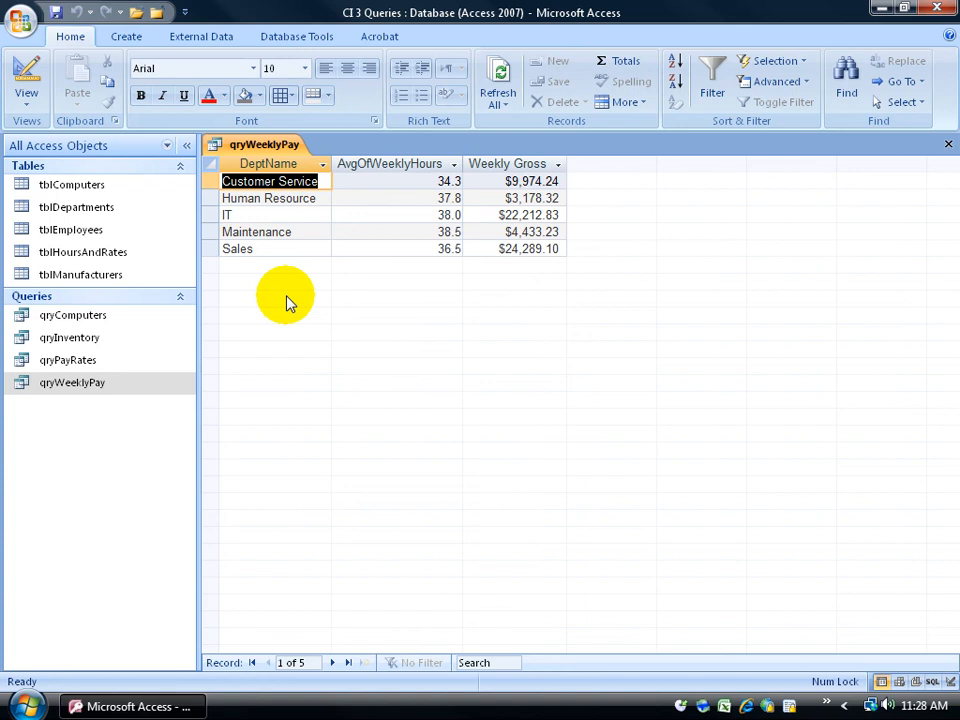
pyautogui.moveTo(340, 210)
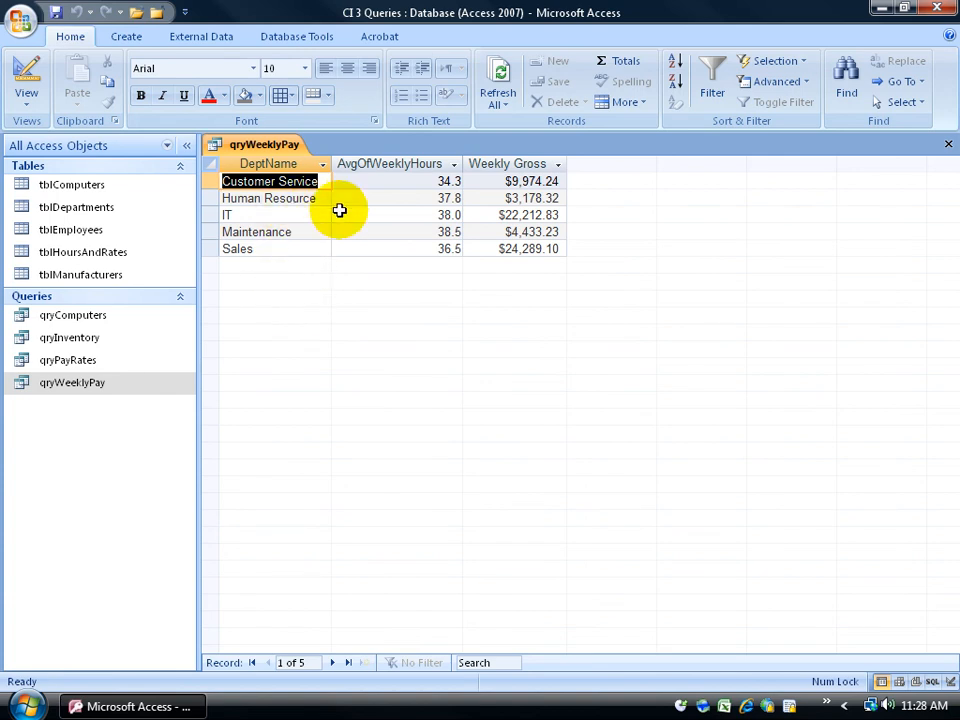
pyautogui.moveTo(413, 181)
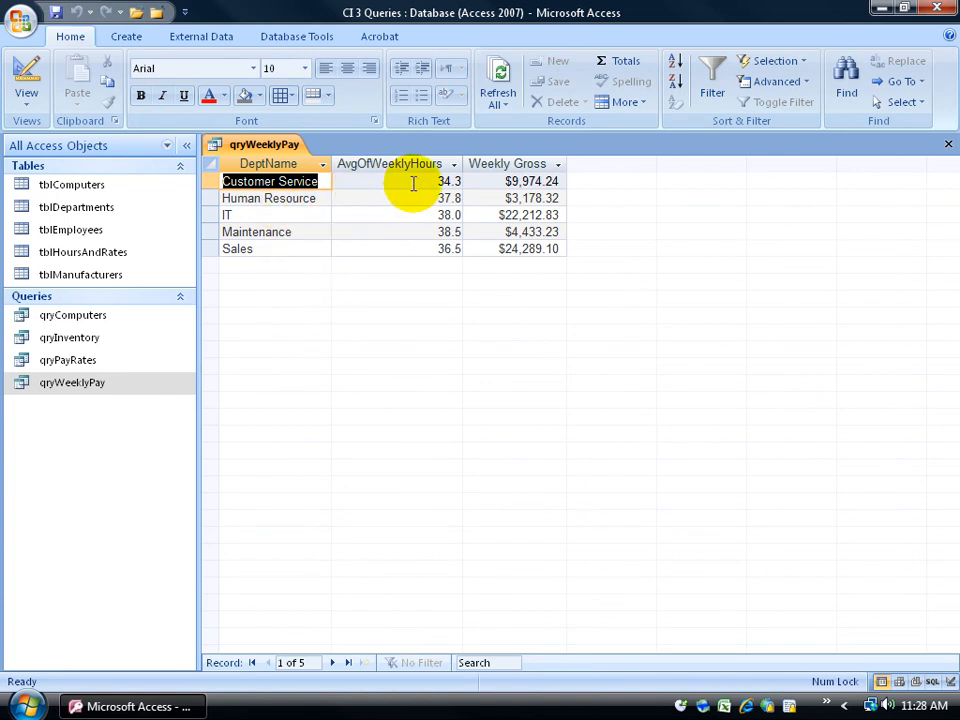
# Switch qryWeeklyPay from its results back to Design View.
pyautogui.click(26, 75)
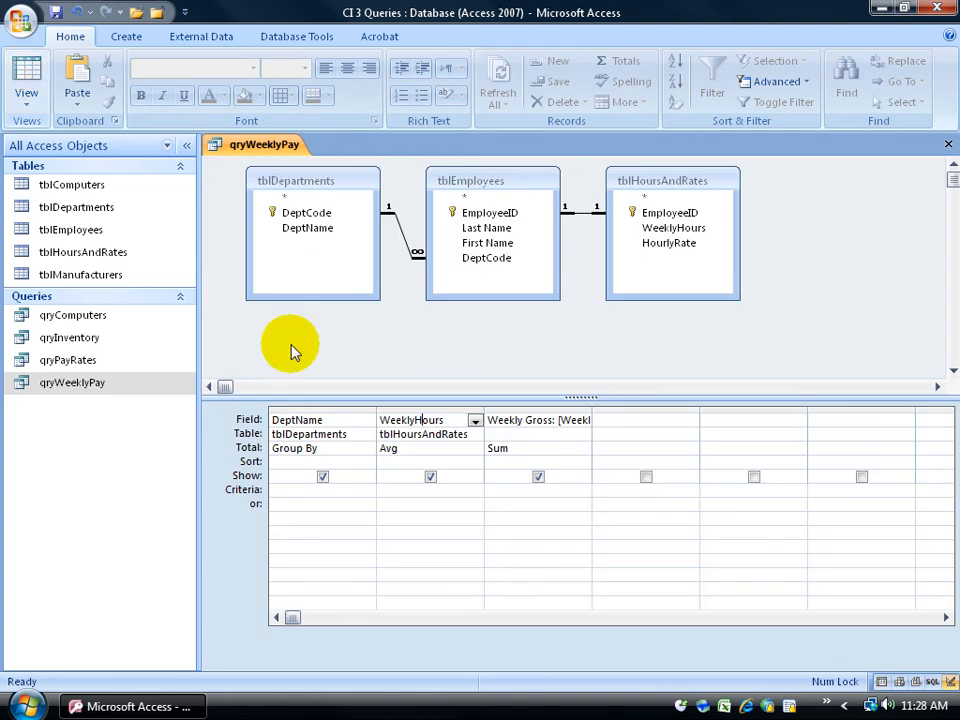
# Delete the DeptName column and start saving the query under a new name.
pyautogui.click(322, 419)
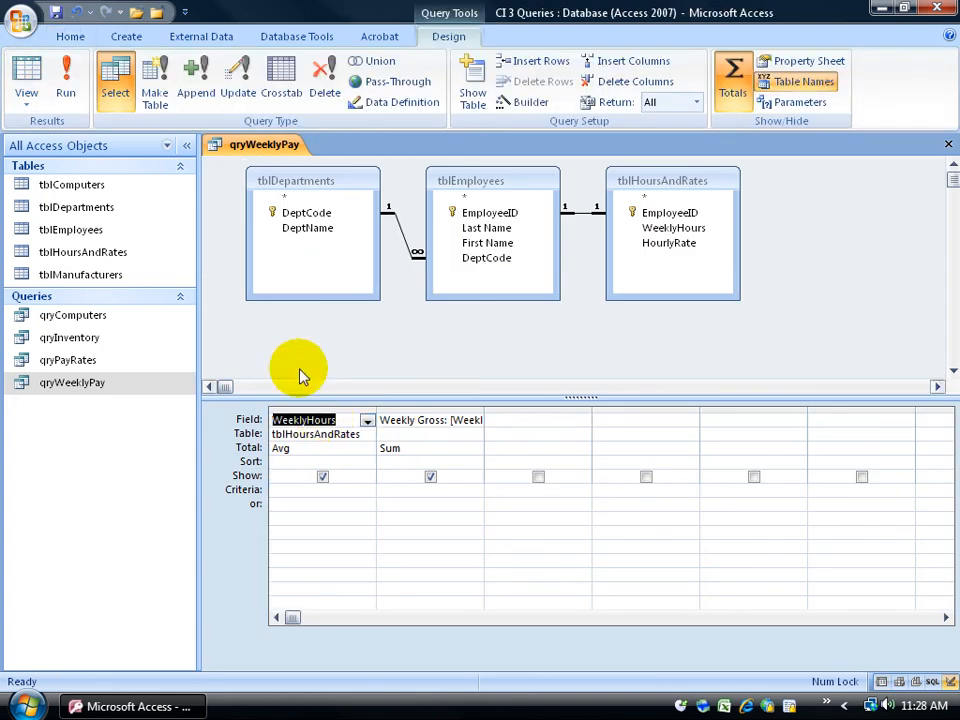
pyautogui.moveTo(100, 382)
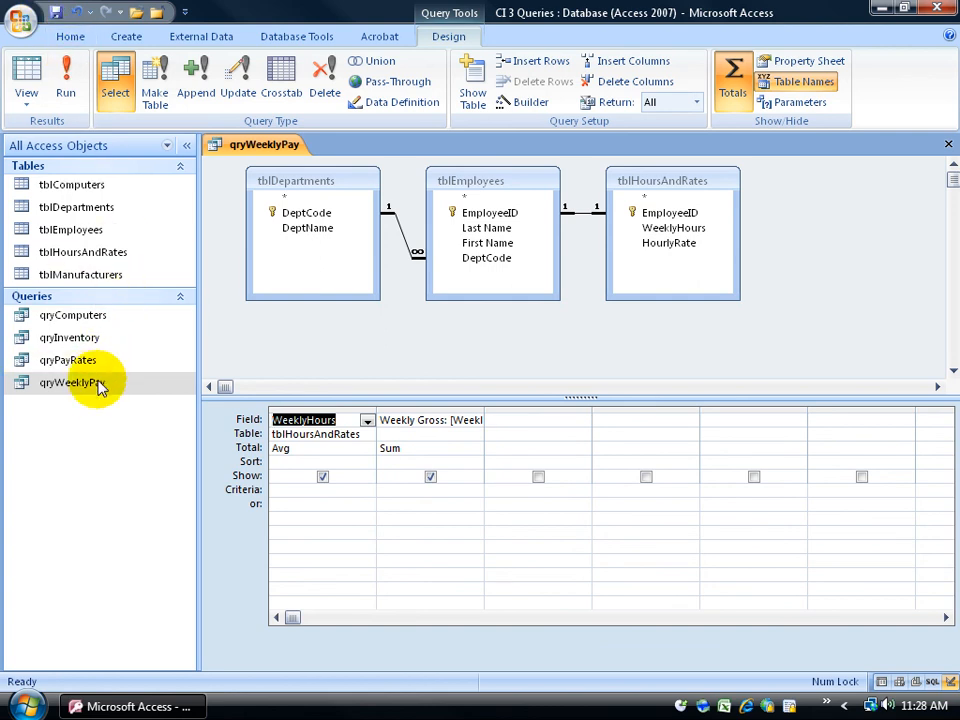
pyautogui.moveTo(95, 385)
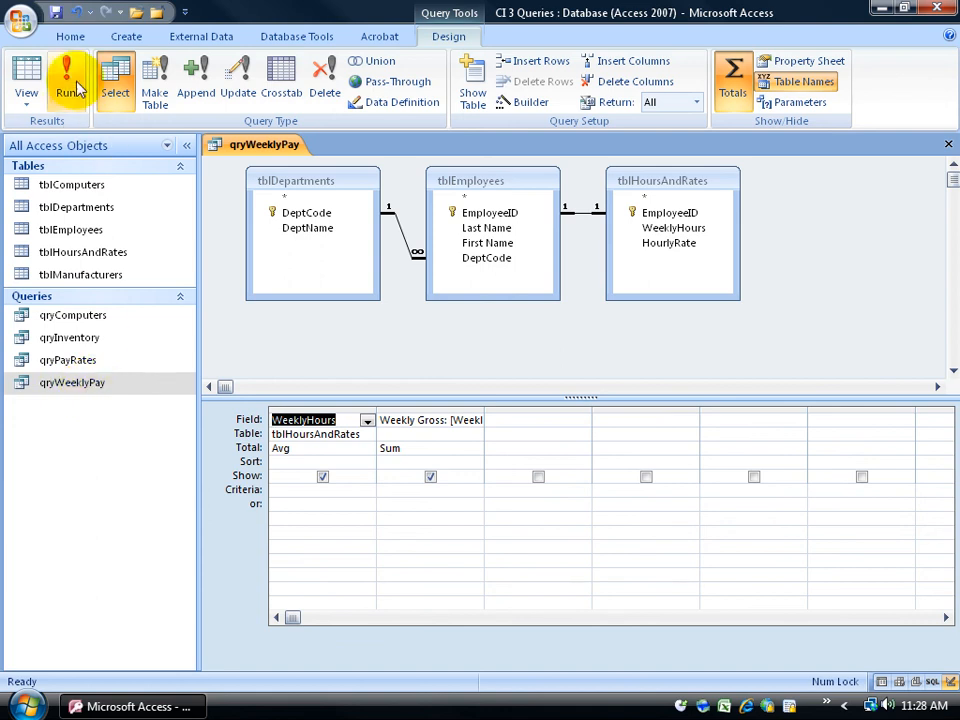
pyautogui.click(22, 18)
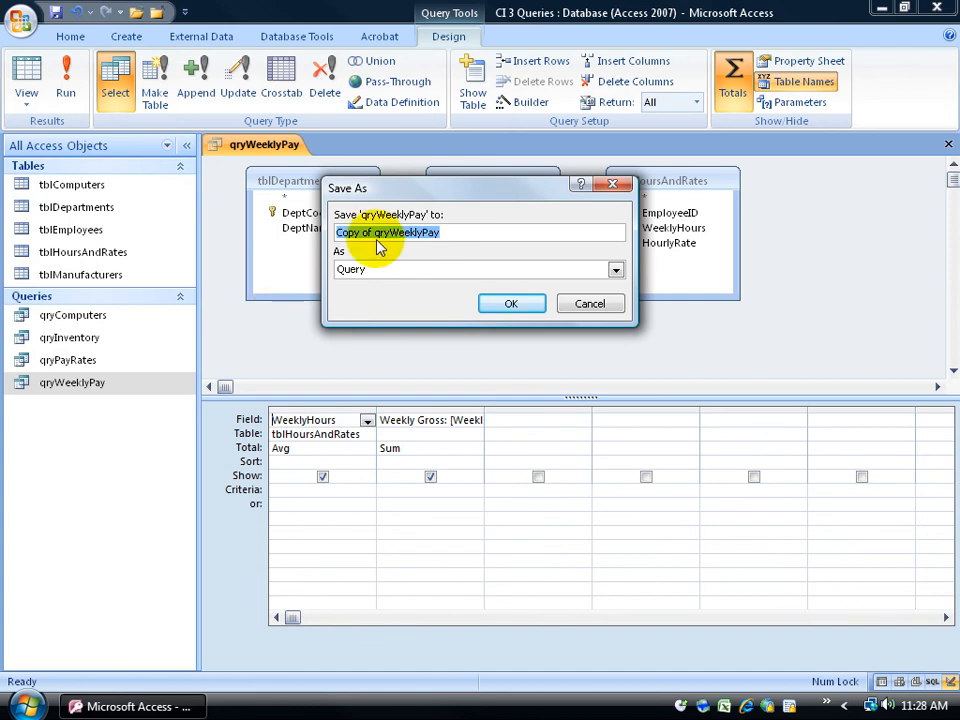
# Replace 'Copy of qryWeeklyPay' with the name qryWeeklyTotals, confirm, and close the query window.
pyautogui.write('qry')
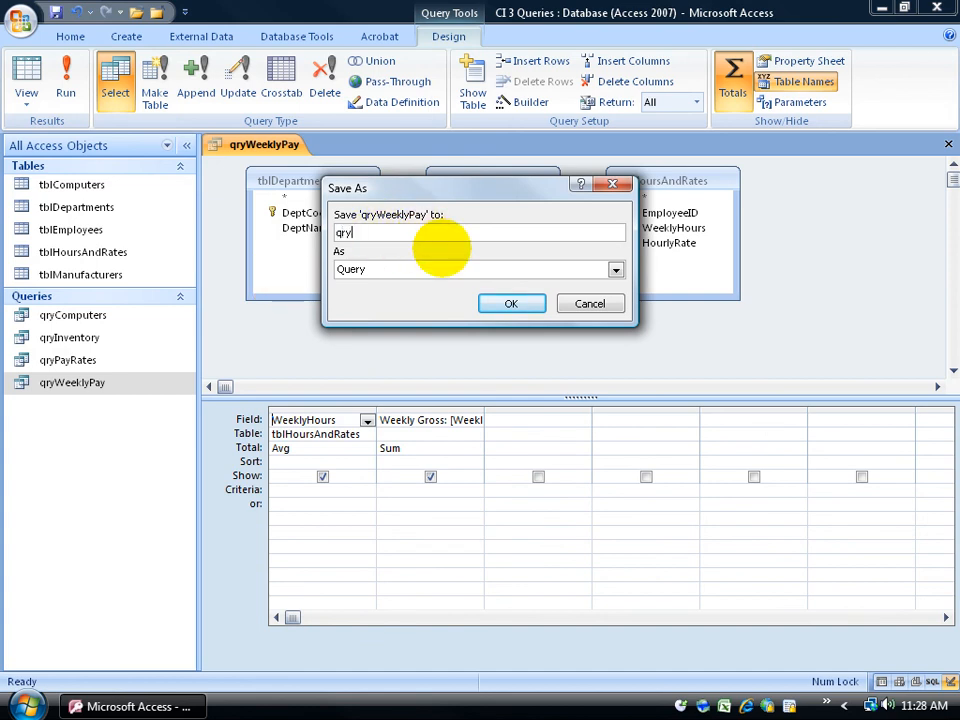
pyautogui.write('WeeklyTotals')
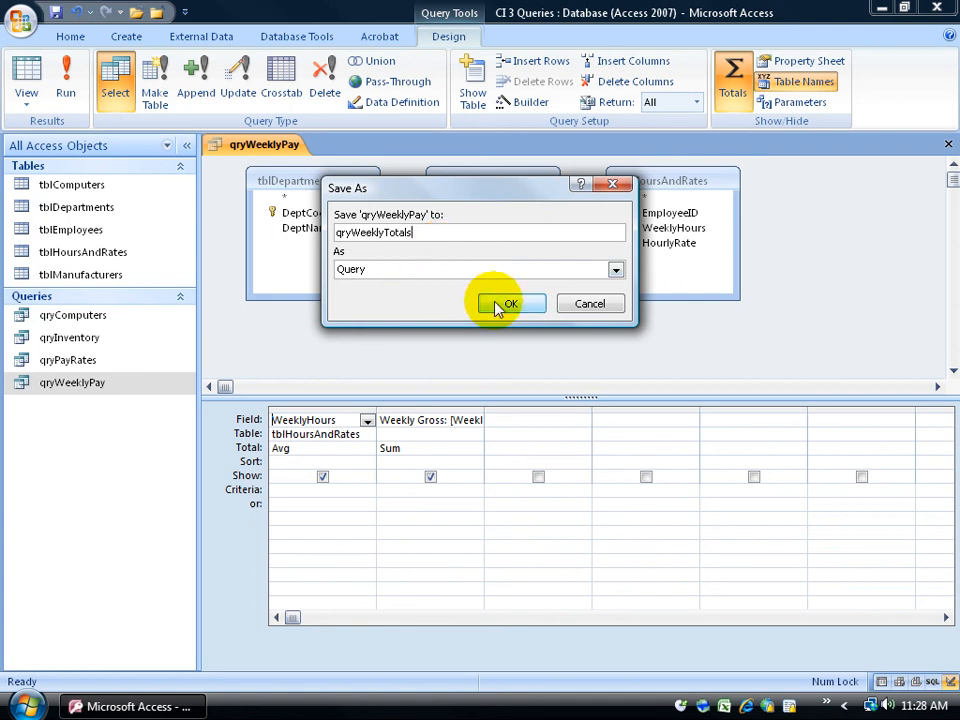
pyautogui.click(510, 303)
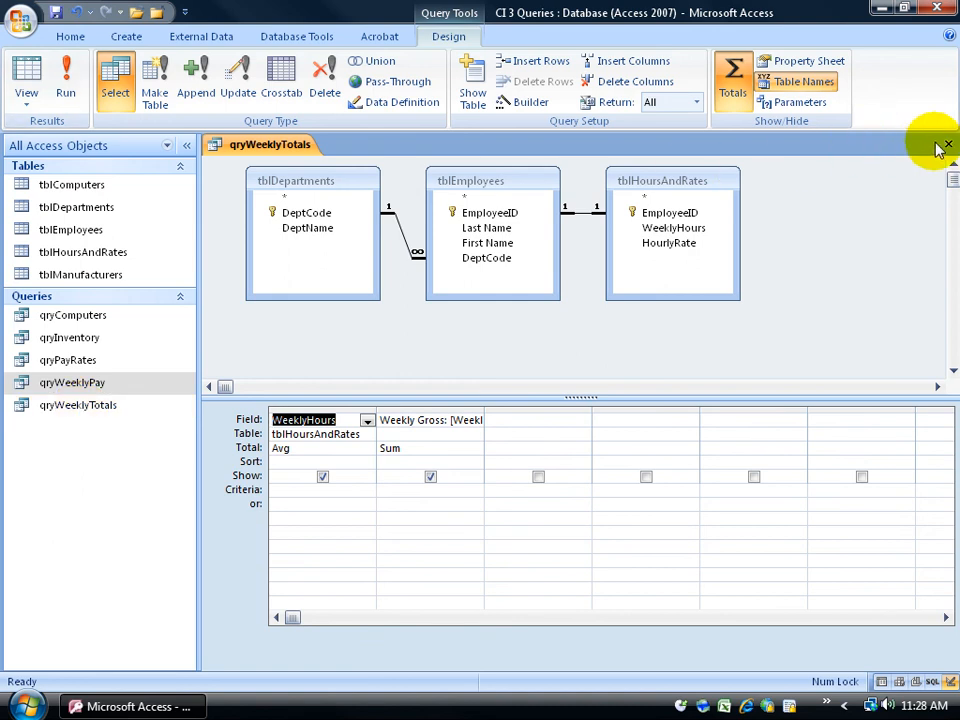
pyautogui.click(946, 145)
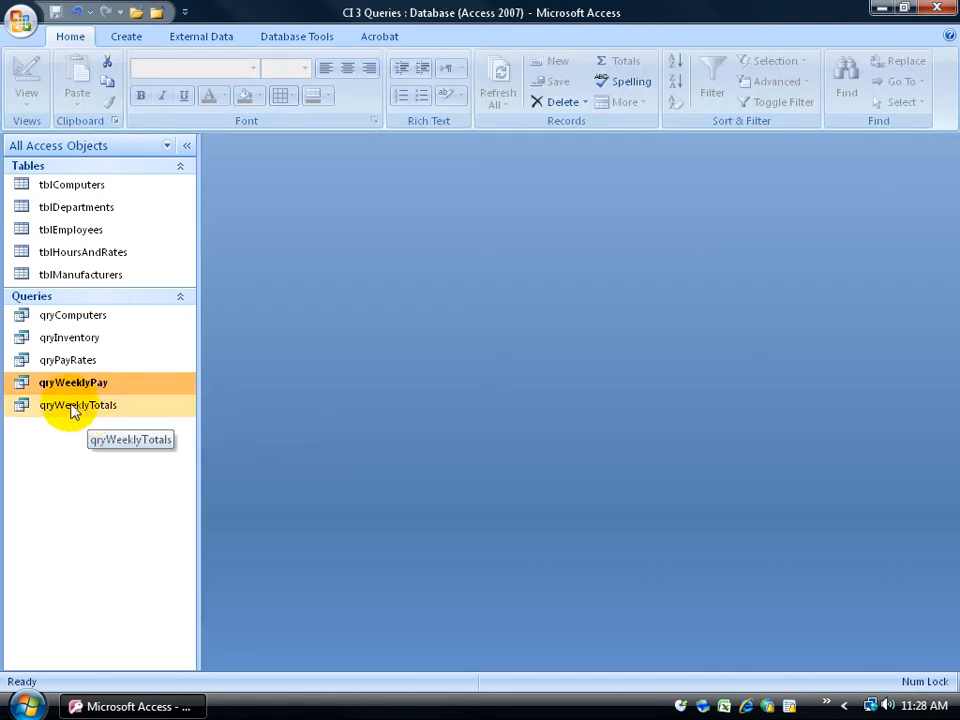
# Open qryWeeklyTotals (36.8 hours, $64,087.72) and qryWeeklyPay, inspecting the Customer Service average cell.
pyautogui.doubleClick(78, 404)
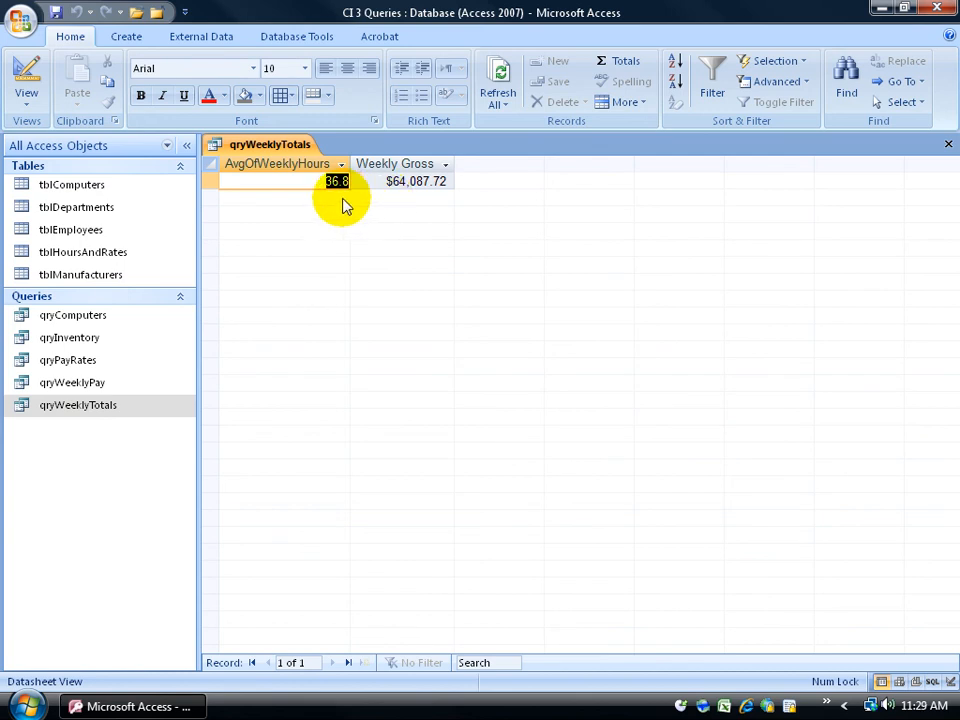
pyautogui.moveTo(135, 375)
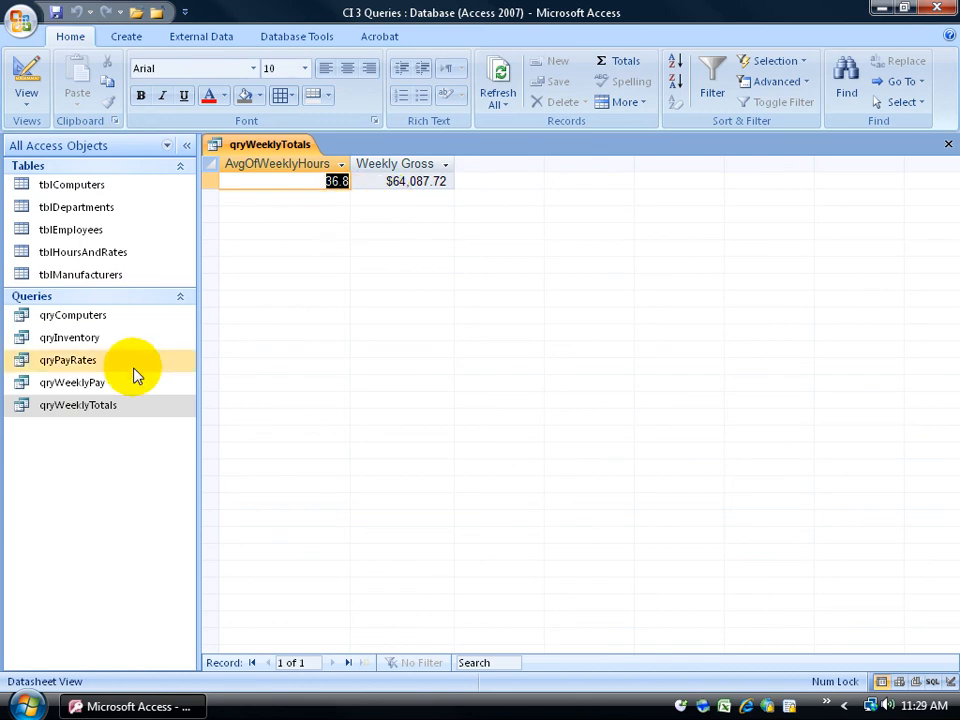
pyautogui.doubleClick(72, 382)
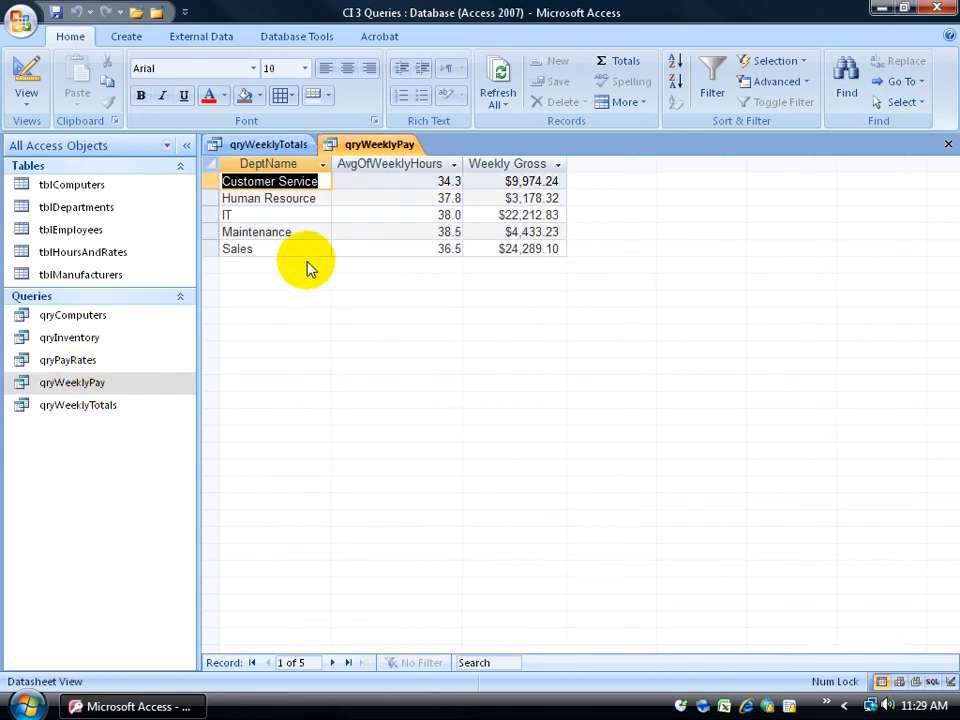
pyautogui.click(395, 181)
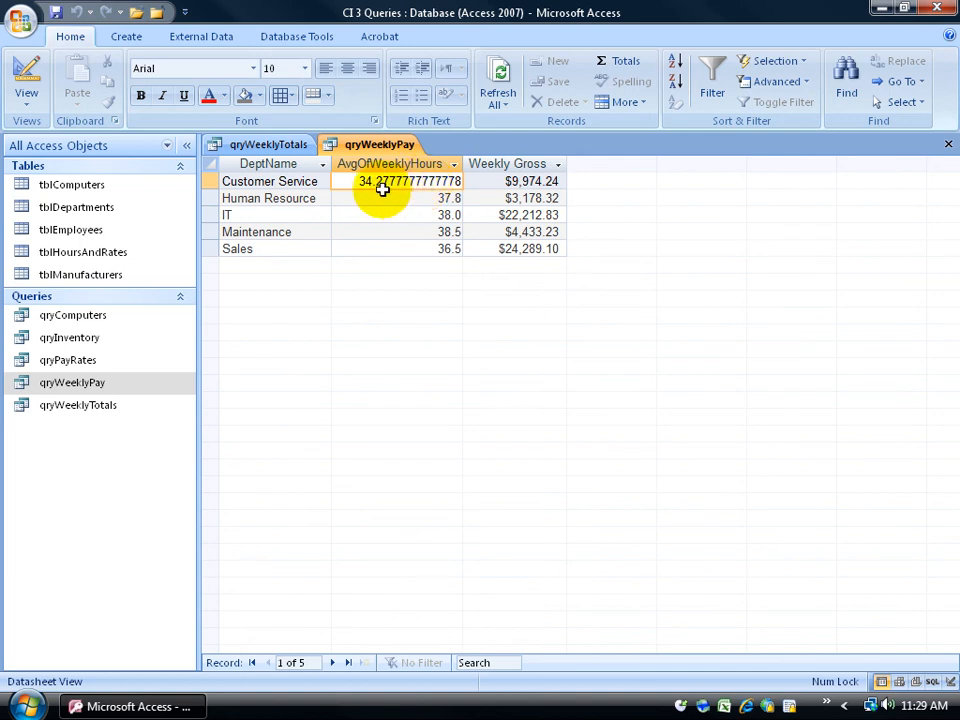
pyautogui.click(269, 181)
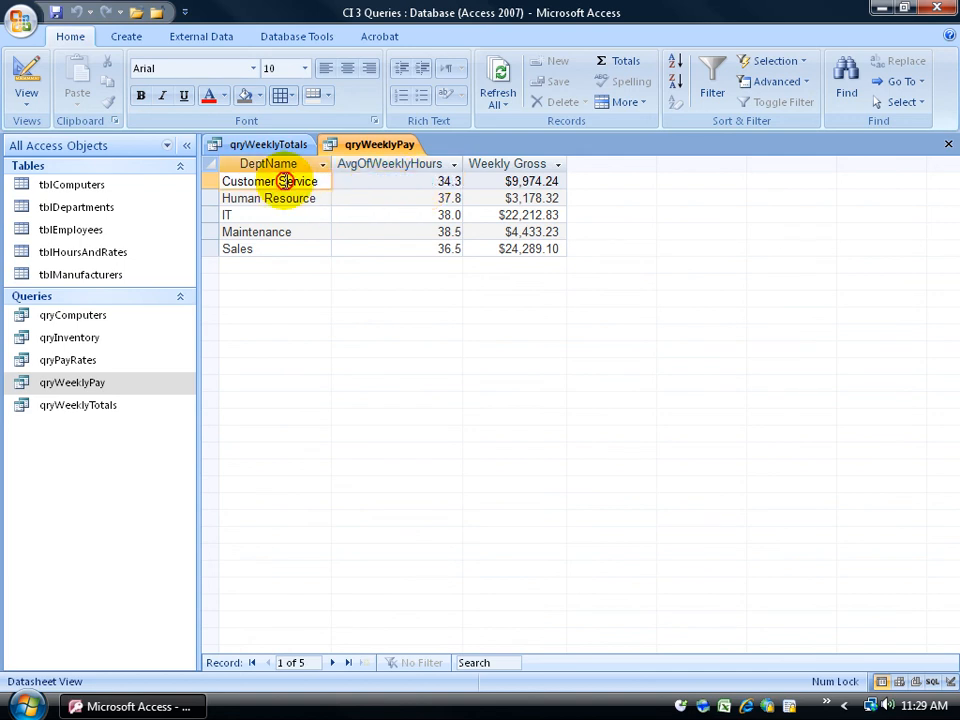